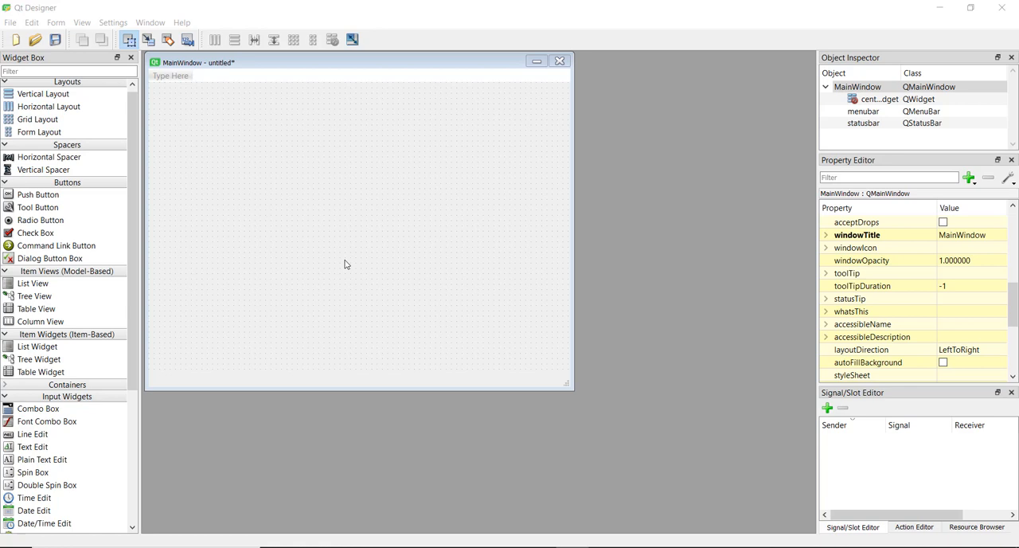
pyautogui.moveTo(190, 332)
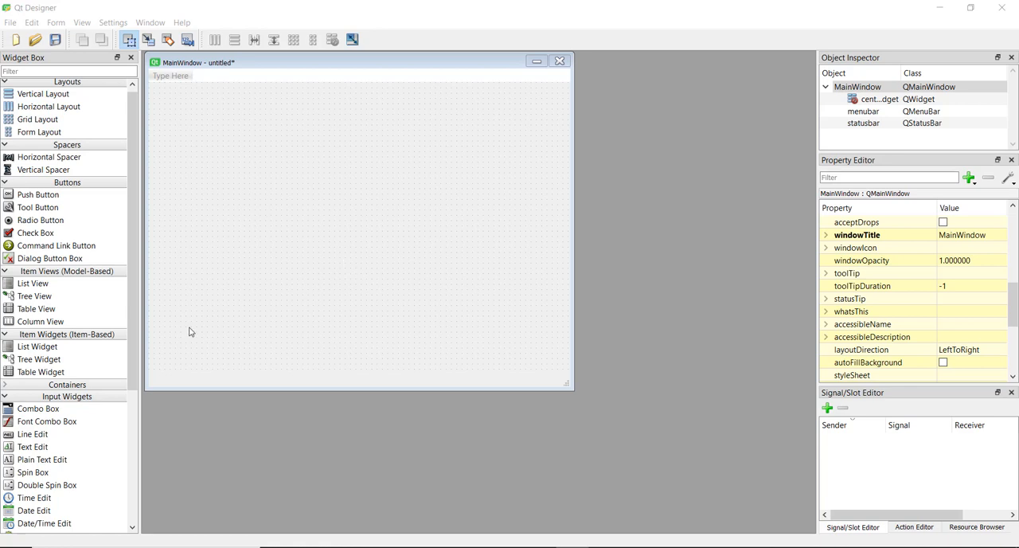
# Step: Drag a Push Button from the Widget Box onto the form under the calendar widget
pyautogui.scroll(-3)
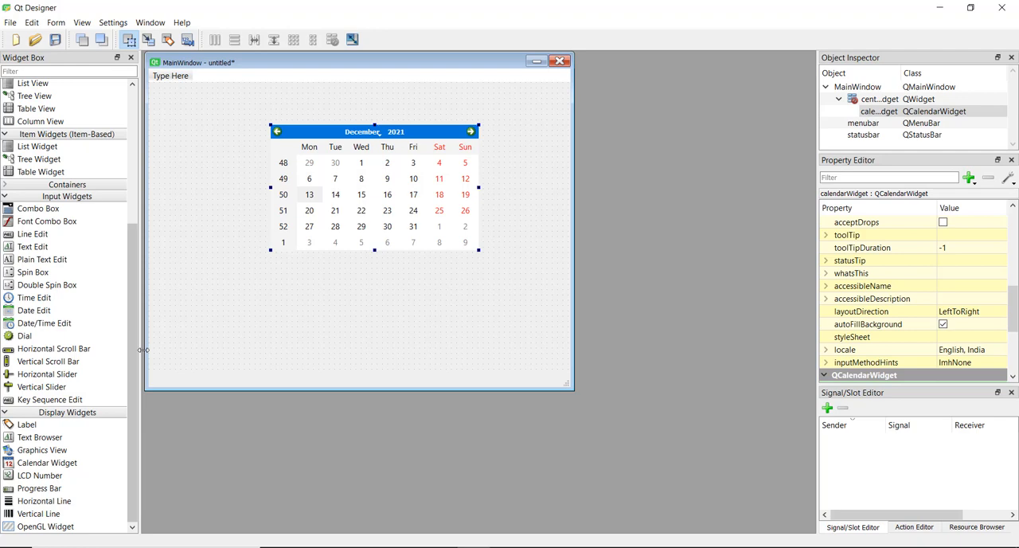
pyautogui.moveTo(38, 197); pyautogui.dragTo(392, 271)
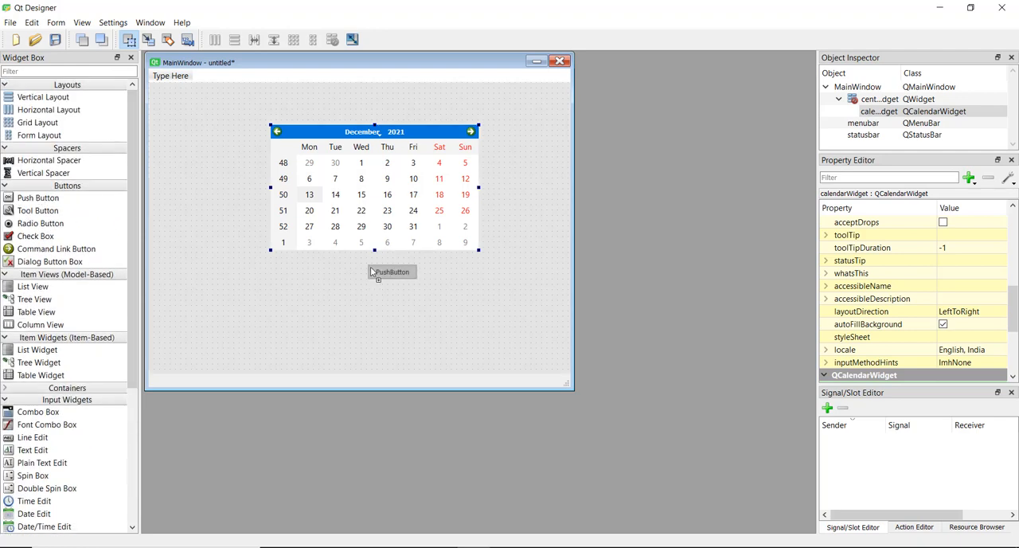
pyautogui.click(391, 285)
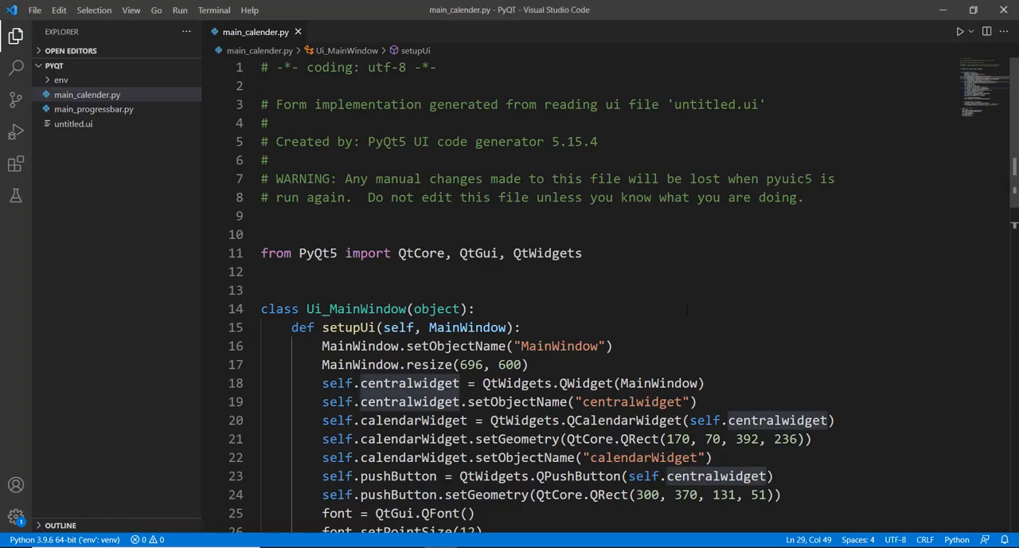
pyautogui.scroll(-3)
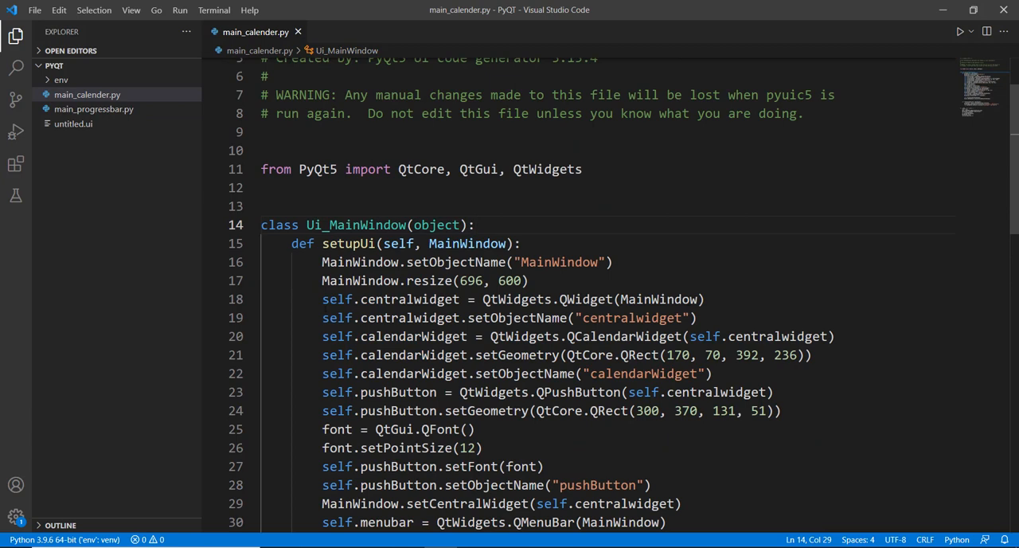
pyautogui.moveTo(322, 336); pyautogui.dragTo(776, 392)
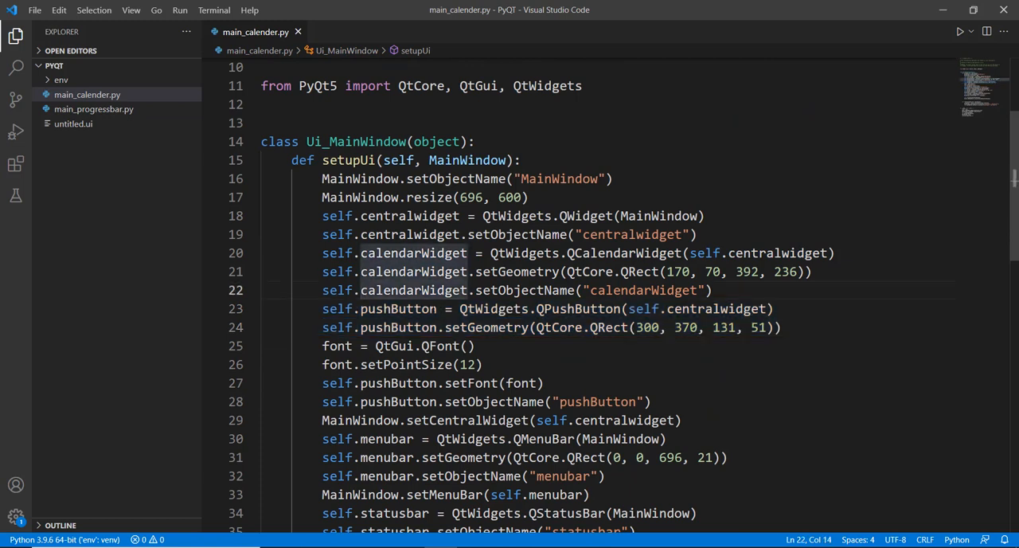
pyautogui.doubleClick(398, 309)
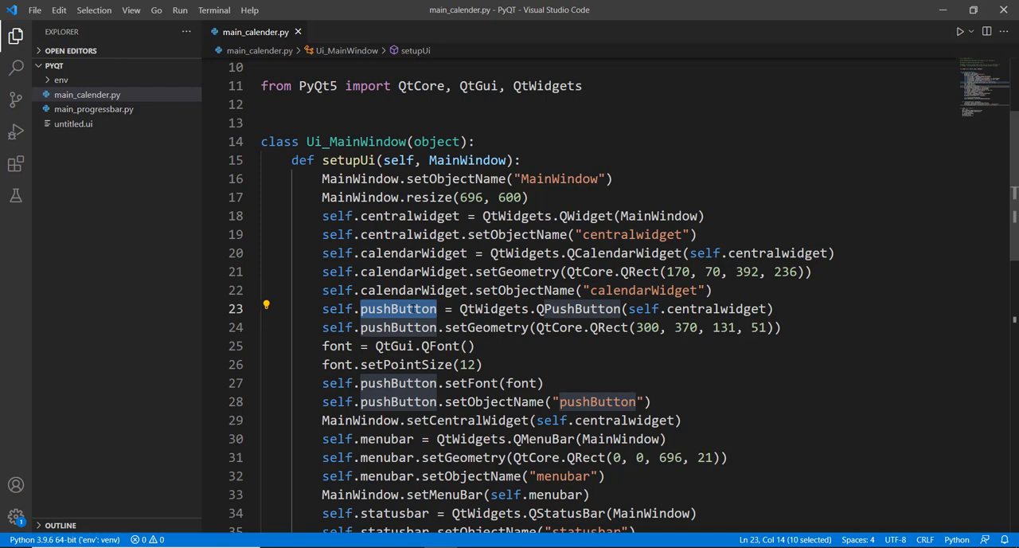
pyautogui.scroll(-3)
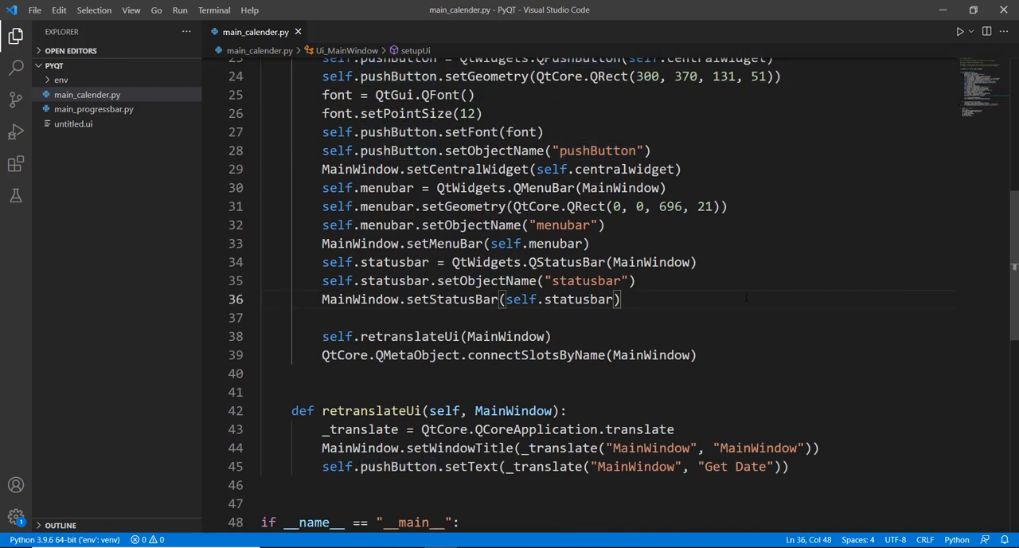
# Step: Add self.pushButton.clicked.connect(self.show_date) after setStatusBar in setupUi
pyautogui.write('self.')
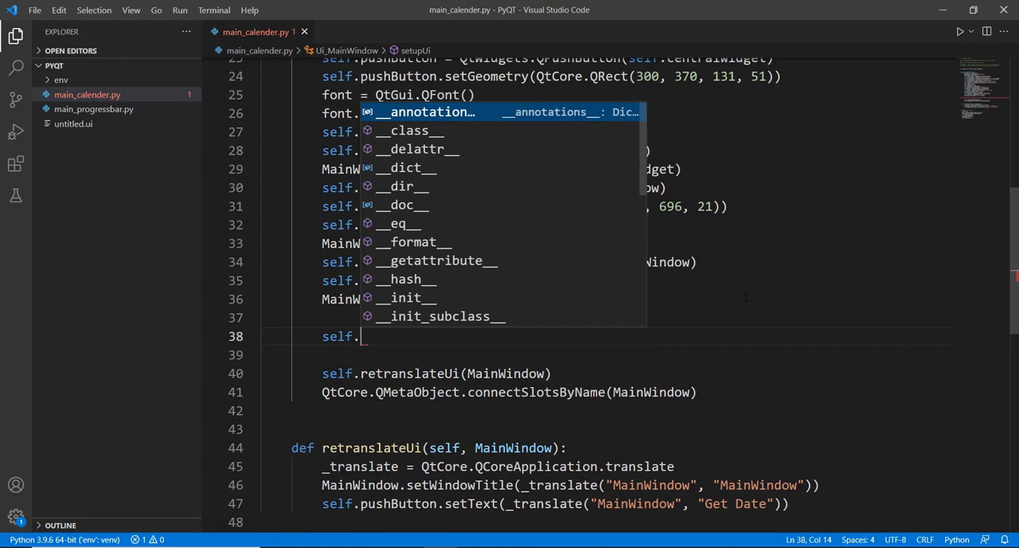
pyautogui.write('pushButton')
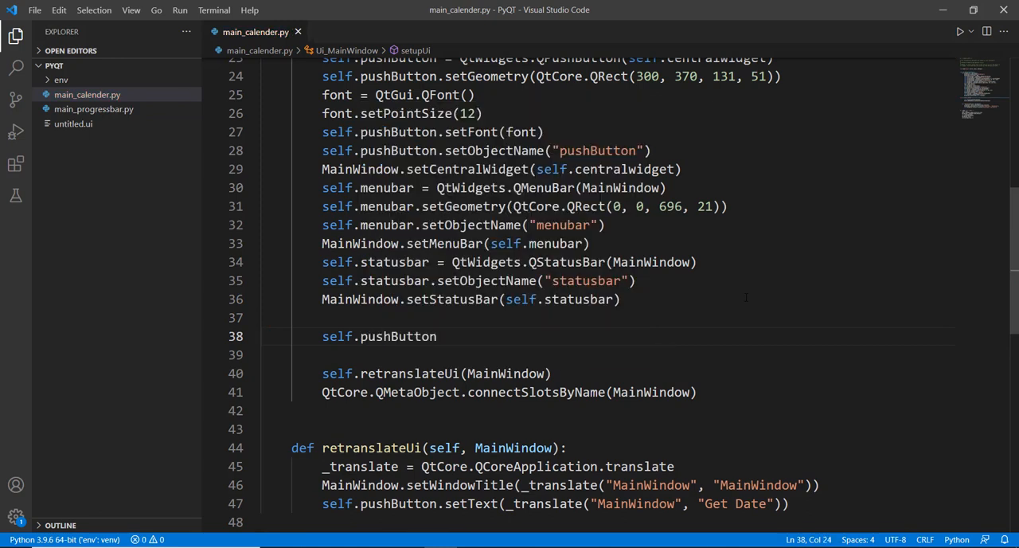
pyautogui.write('.clicked(')
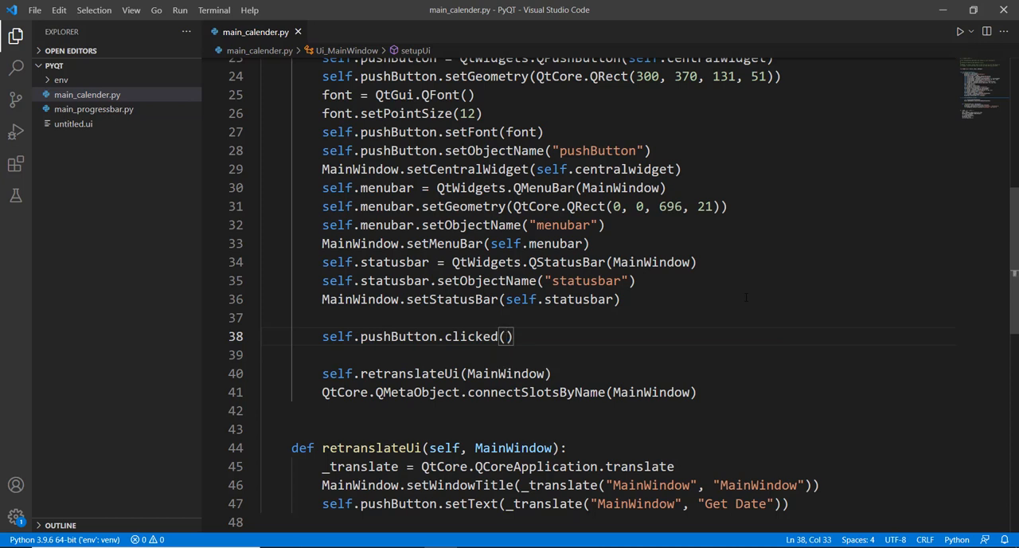
pyautogui.write('.co')
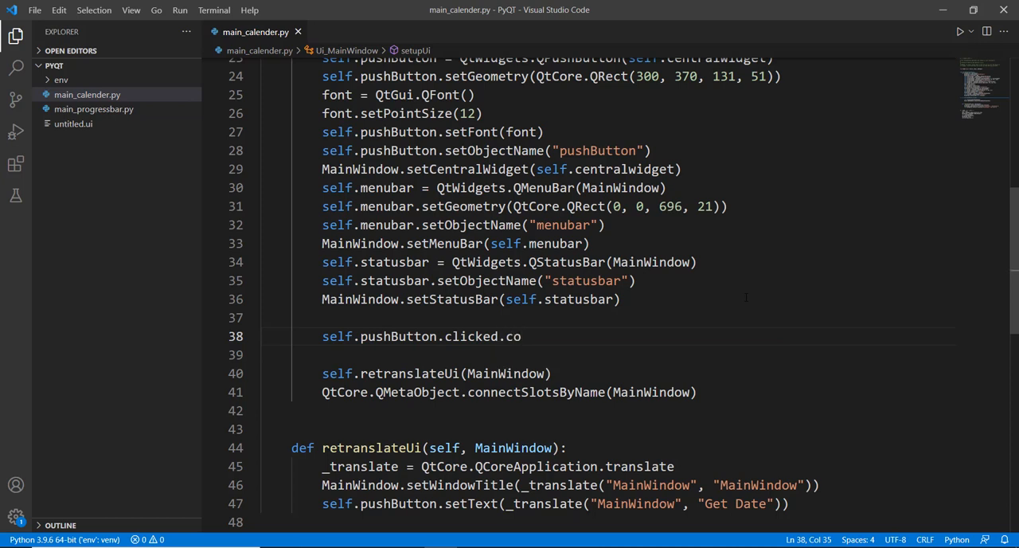
pyautogui.write('nnect')
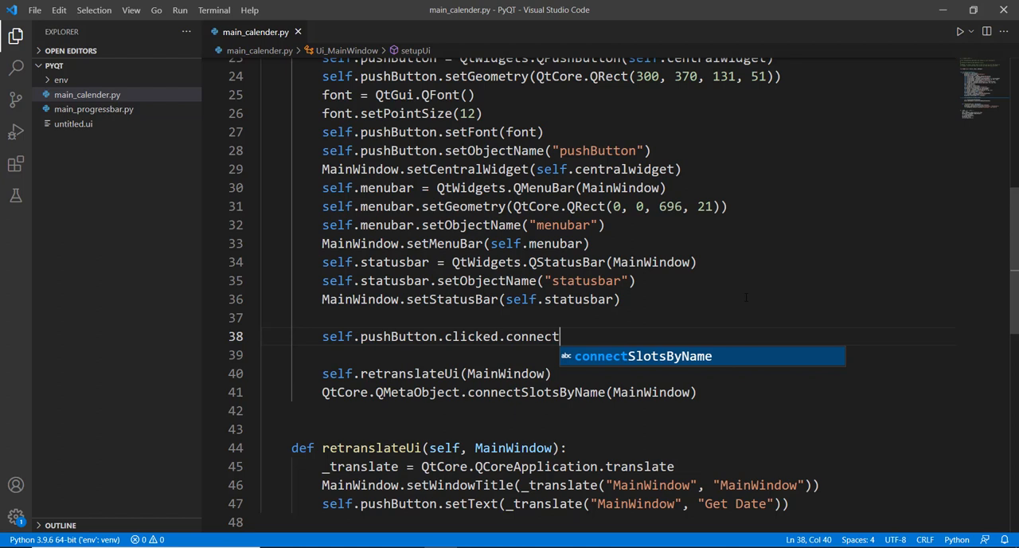
pyautogui.write('(self.')
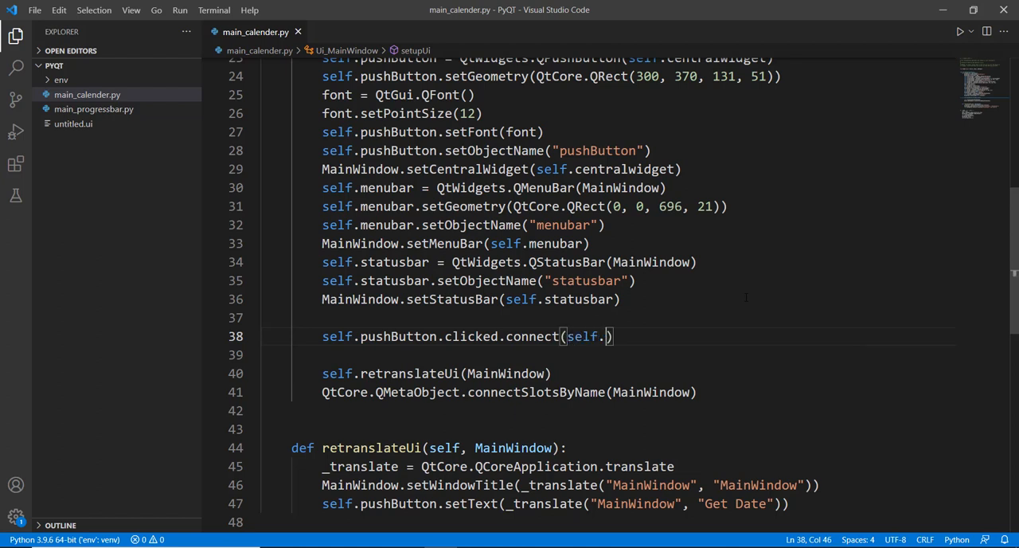
pyautogui.write('show_date')
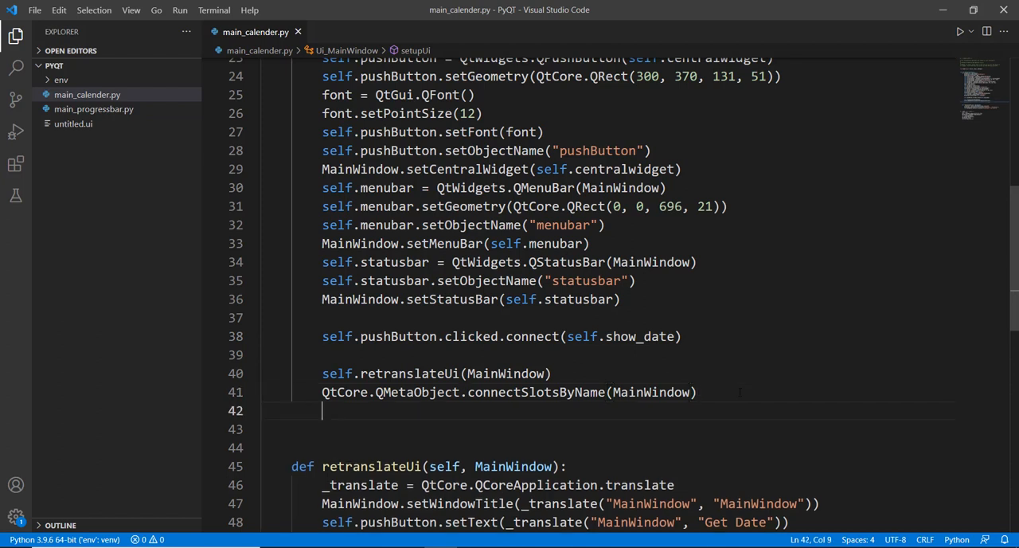
# Step: Write def show_date(self) printing self.calendarWidget.selectedDate() via autocomplete
pyautogui.write('def show')
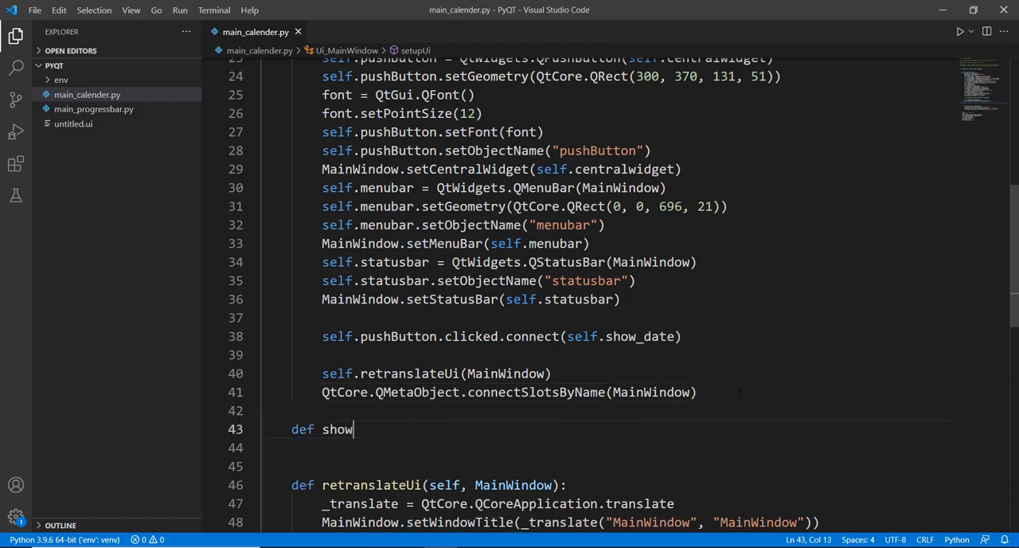
pyautogui.write('_date(s')
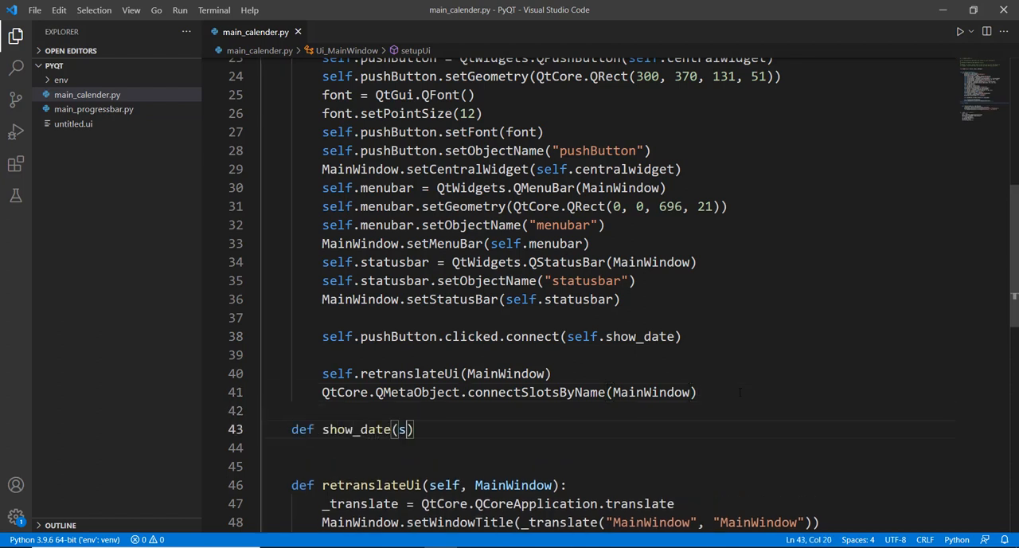
pyautogui.write('elf):')
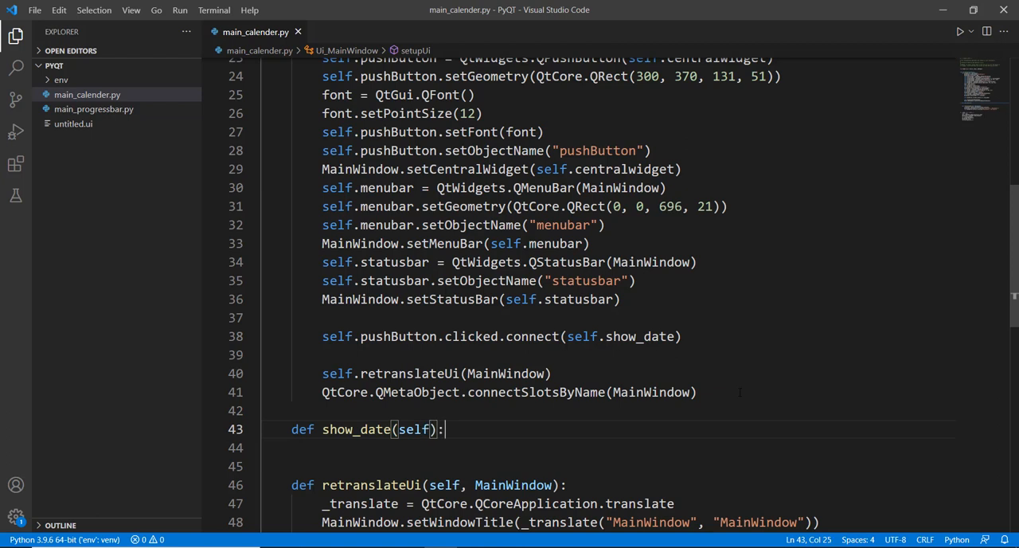
pyautogui.write('print')
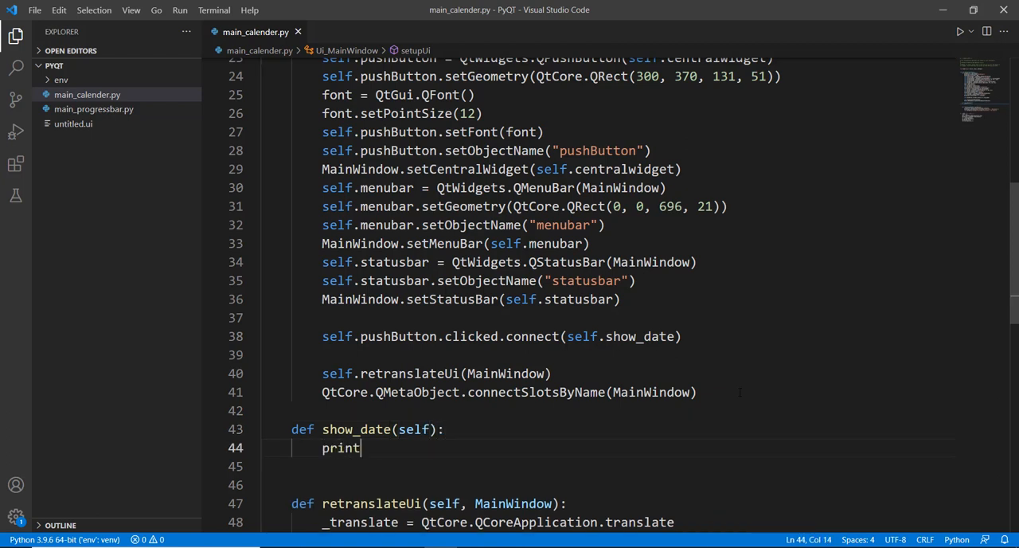
pyautogui.write('(')
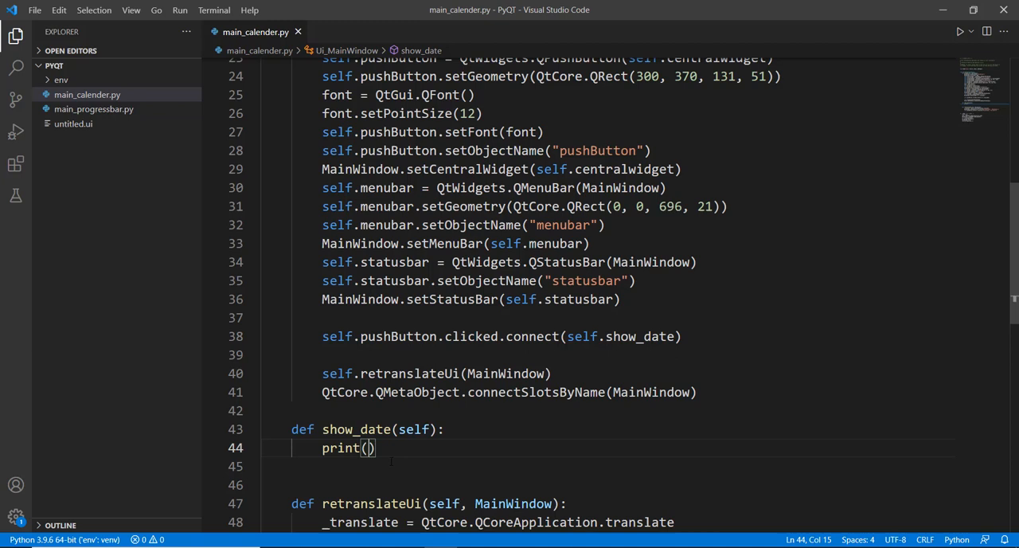
pyautogui.write('sel')
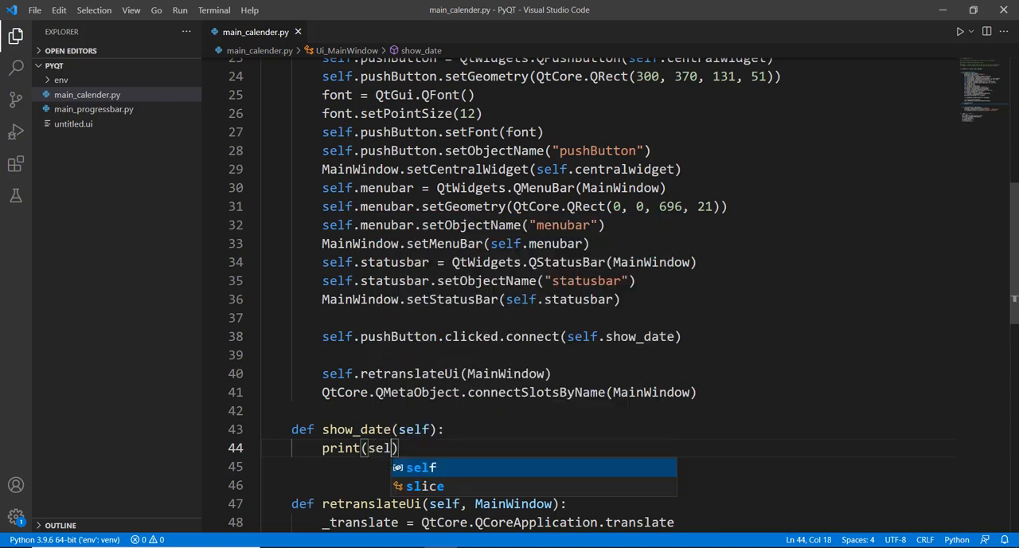
pyautogui.write('.c')
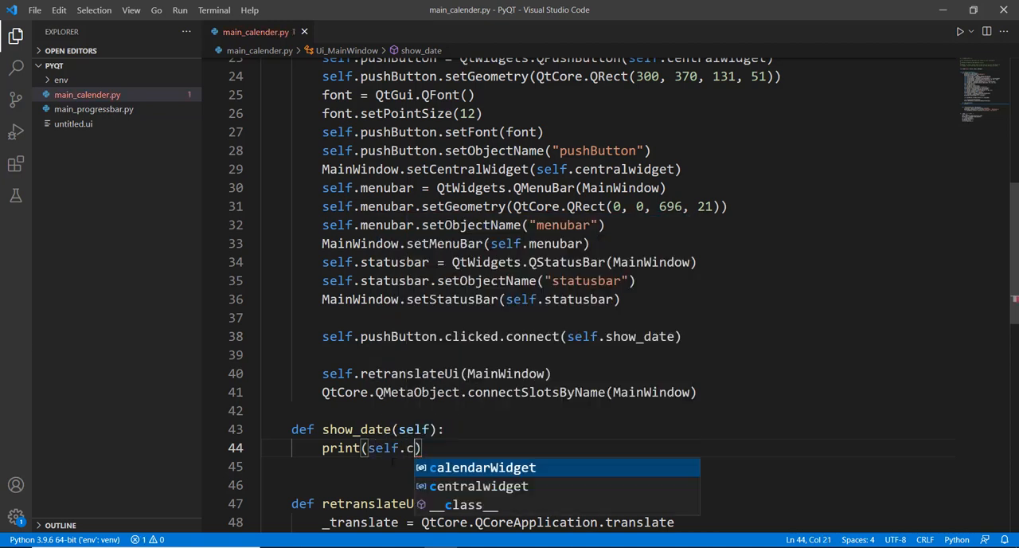
pyautogui.press('Tab')
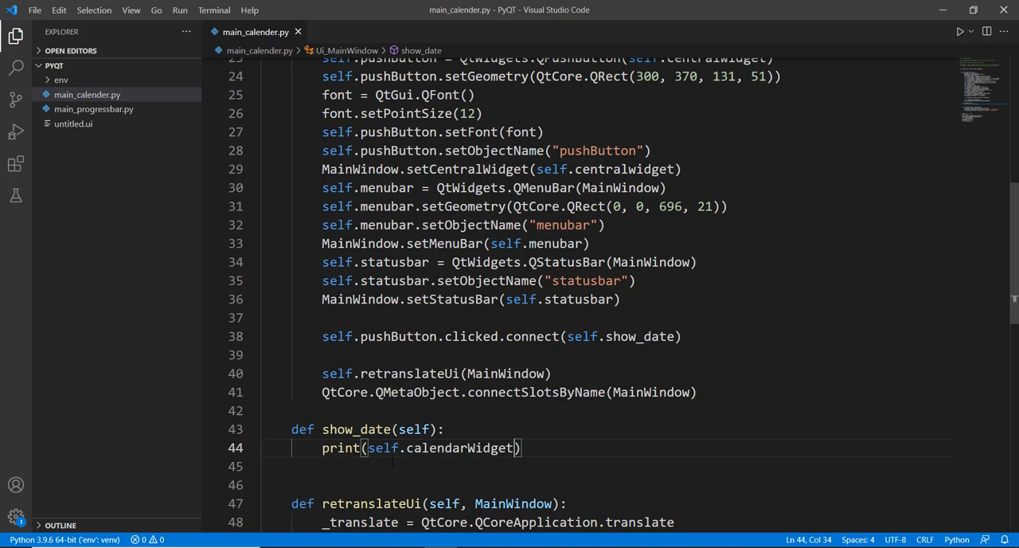
pyautogui.write('.sele')
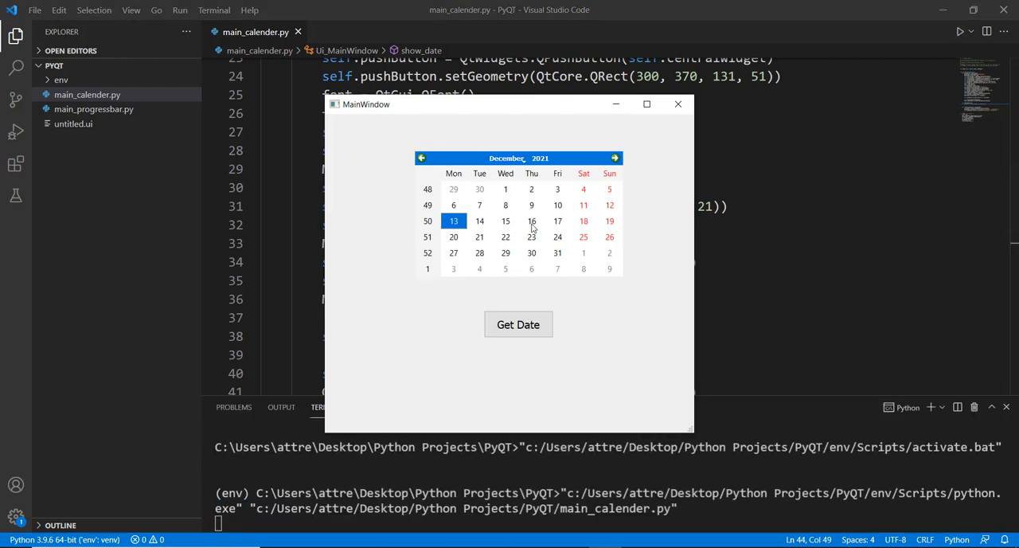
# Step: Select the 16th, print QDate(2021, 12, 16) with Get Date, then close the calendar window
pyautogui.click(531, 221)
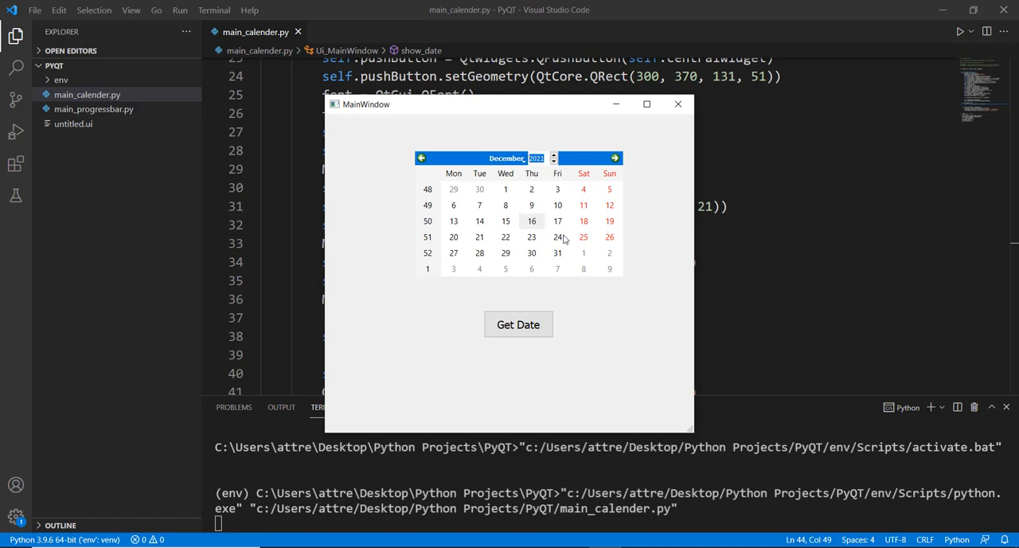
pyautogui.click(531, 220)
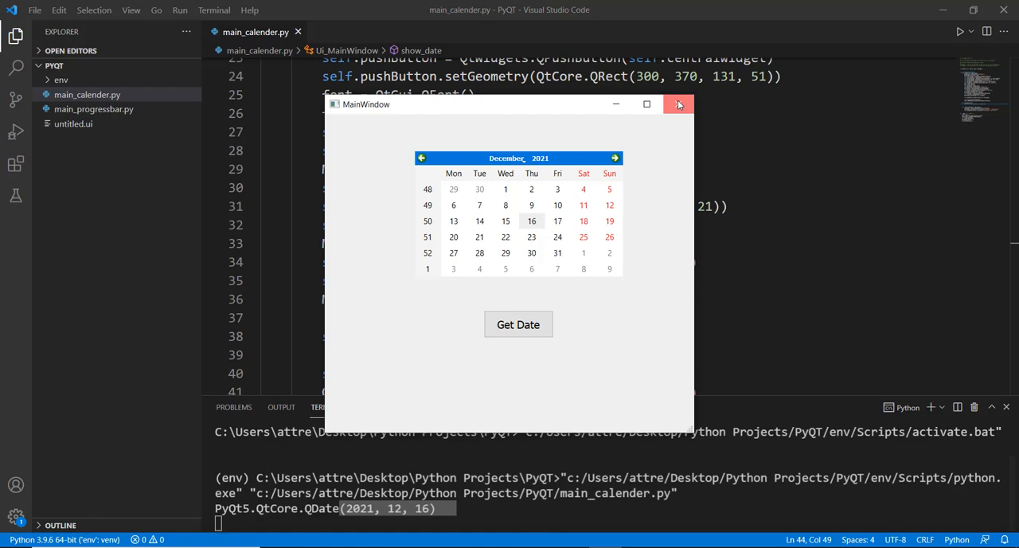
pyautogui.click(679, 103)
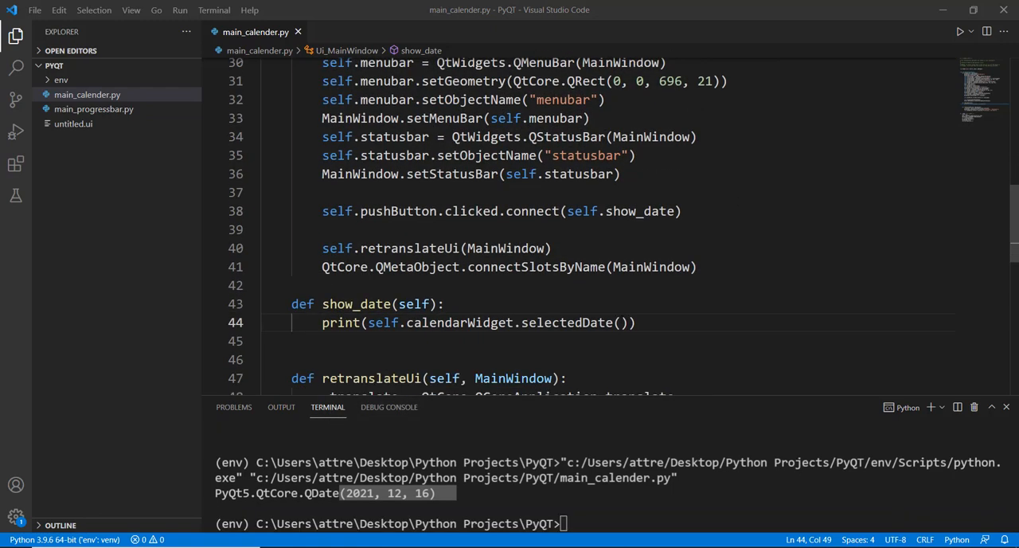
# Step: Append .year() to the selectedDate() print and rerun main_calender.py
pyautogui.write('.')
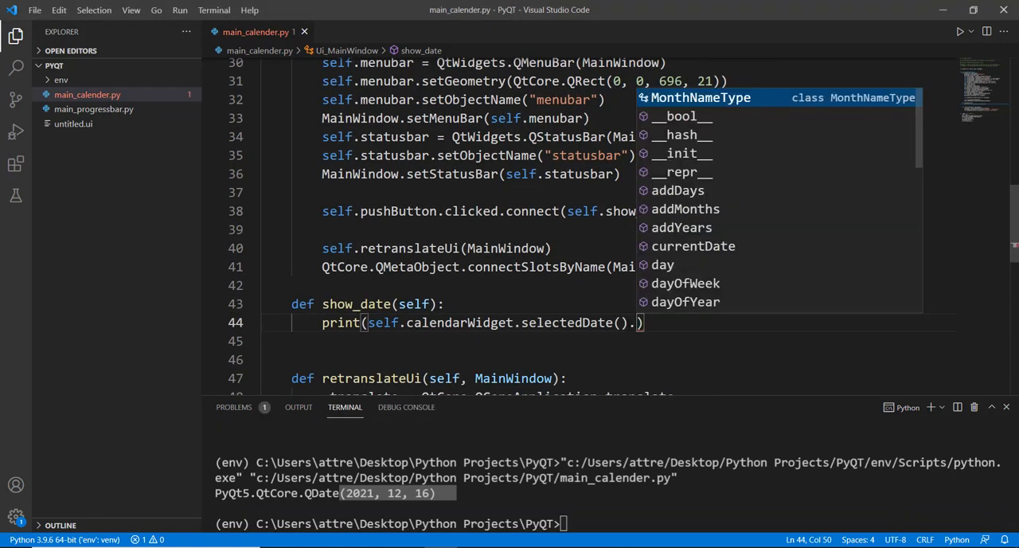
pyautogui.write('year')
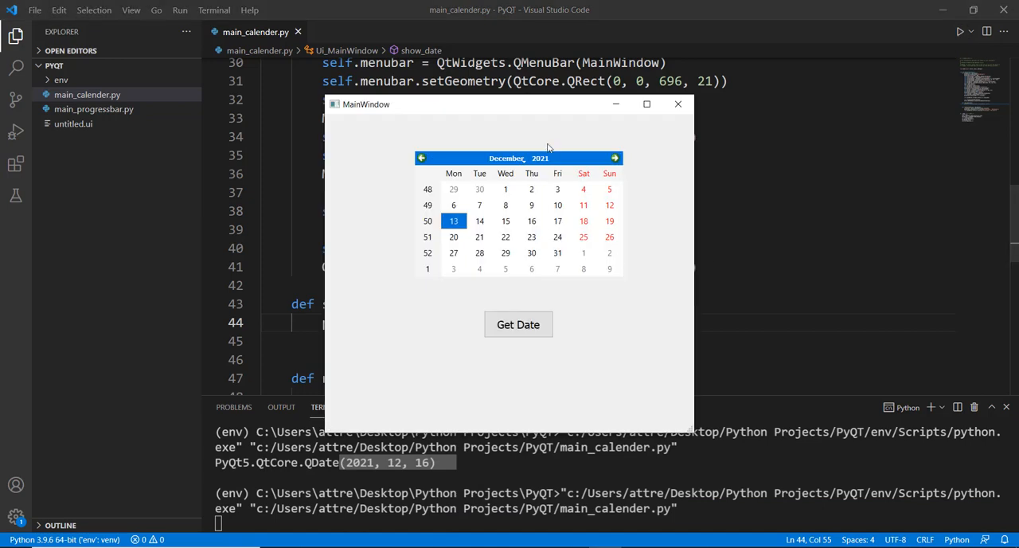
pyautogui.click(518, 324)
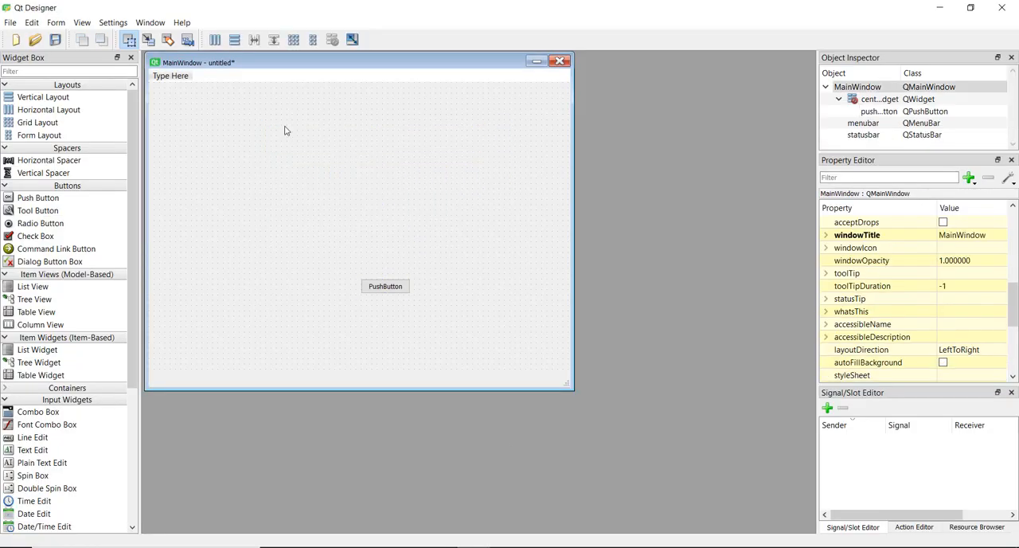
# Step: Drag a Progress Bar from Display Widgets onto the form and stretch it wider and taller
pyautogui.scroll(-3)
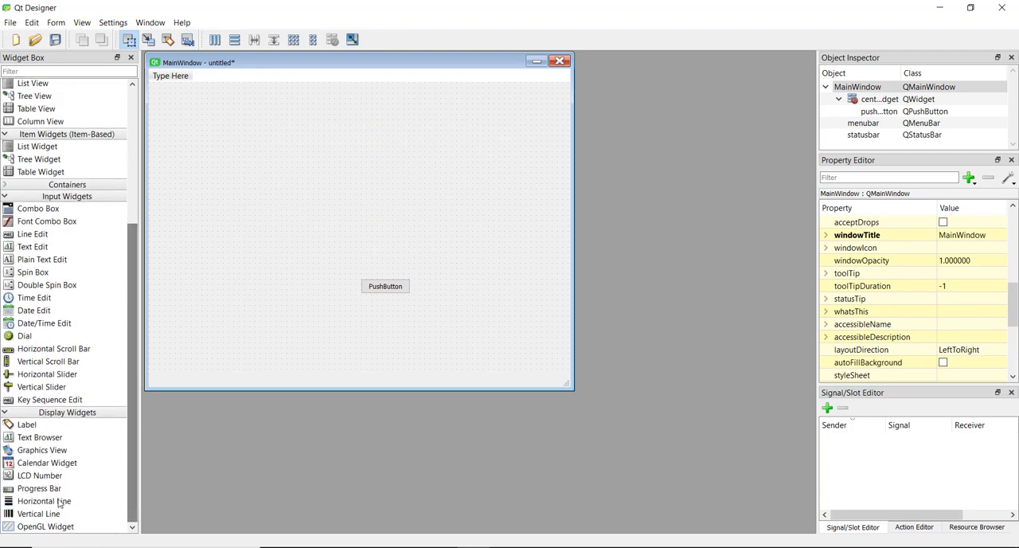
pyautogui.moveTo(39, 488); pyautogui.dragTo(358, 200)
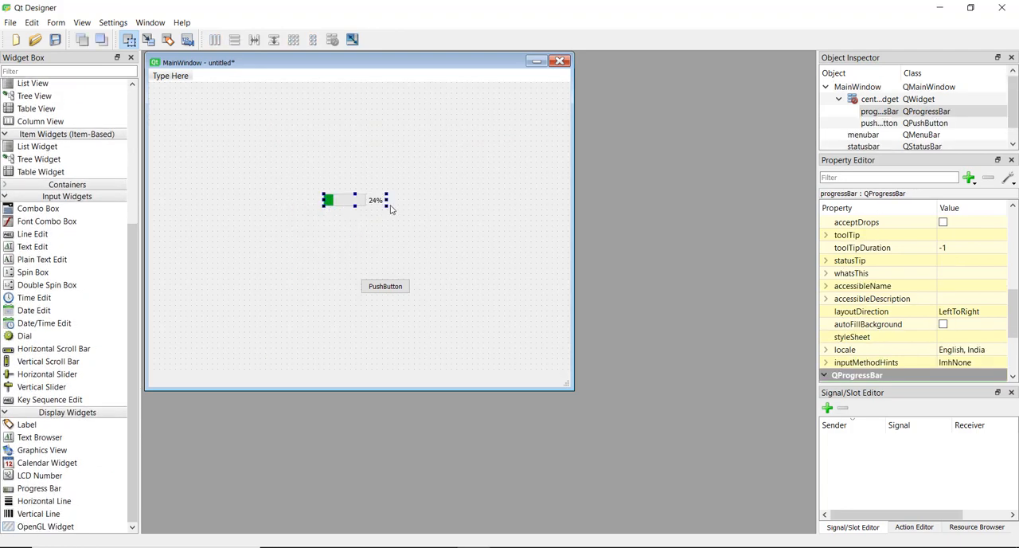
pyautogui.moveTo(390, 210); pyautogui.dragTo(457, 247)
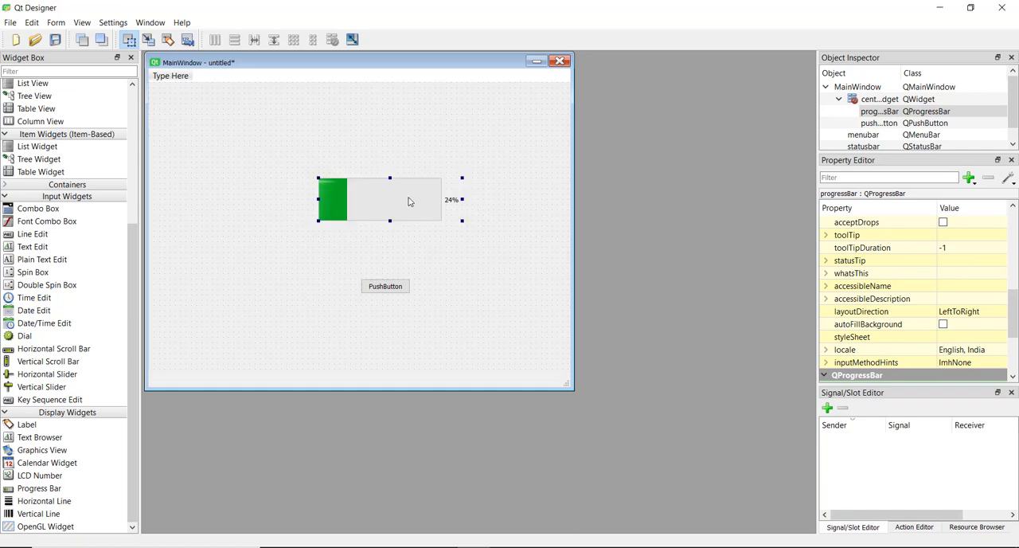
pyautogui.moveTo(315, 194)
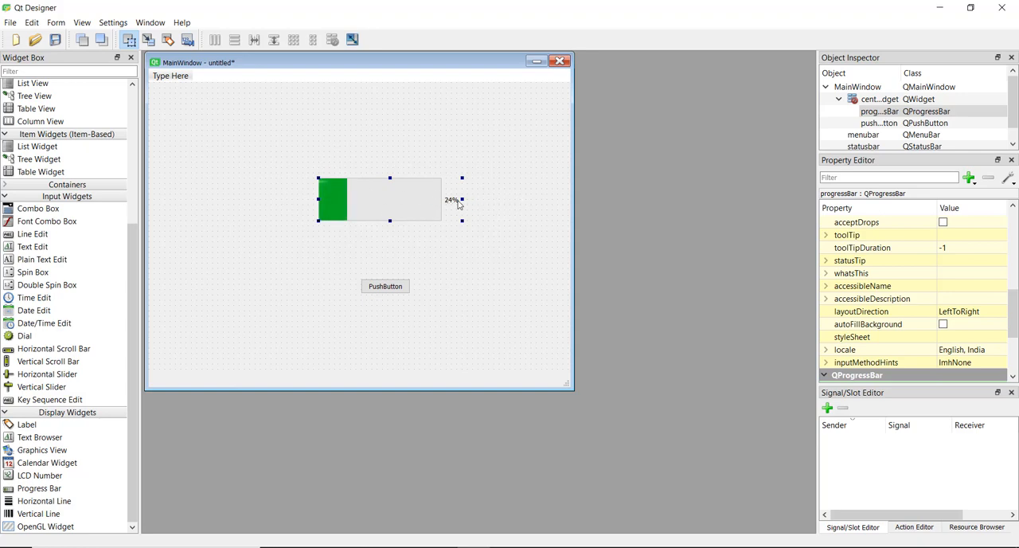
pyautogui.moveTo(380, 203)
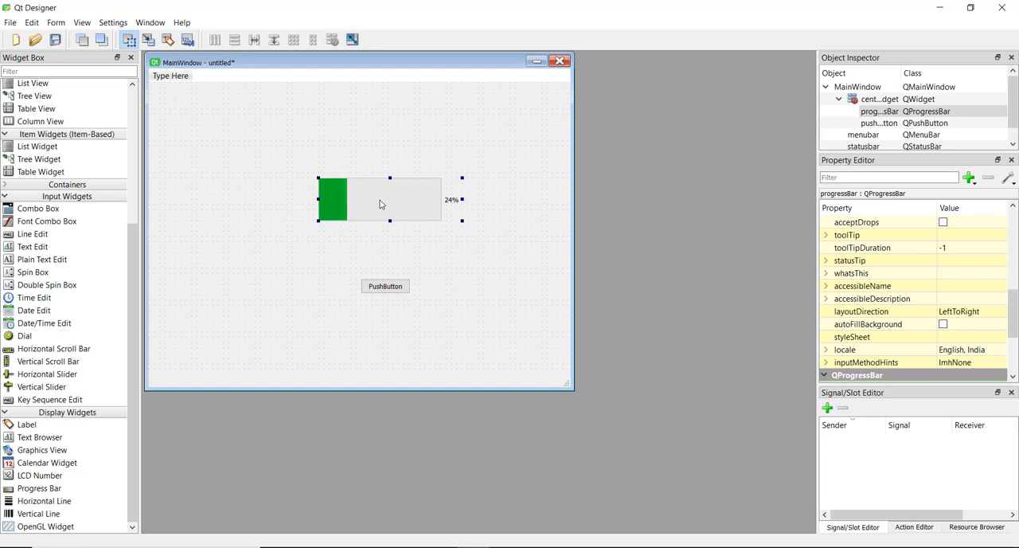
pyautogui.moveTo(398, 203)
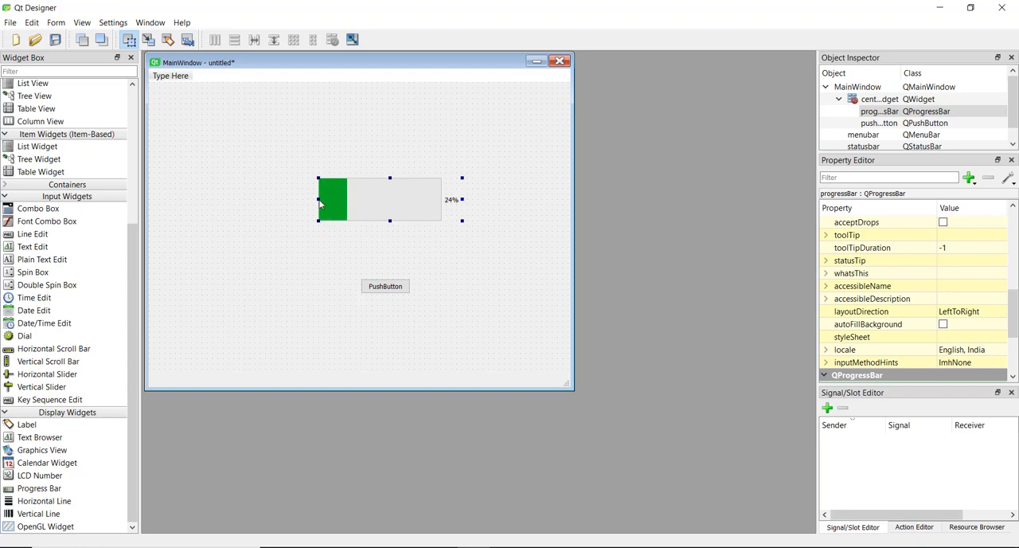
pyautogui.moveTo(393, 209)
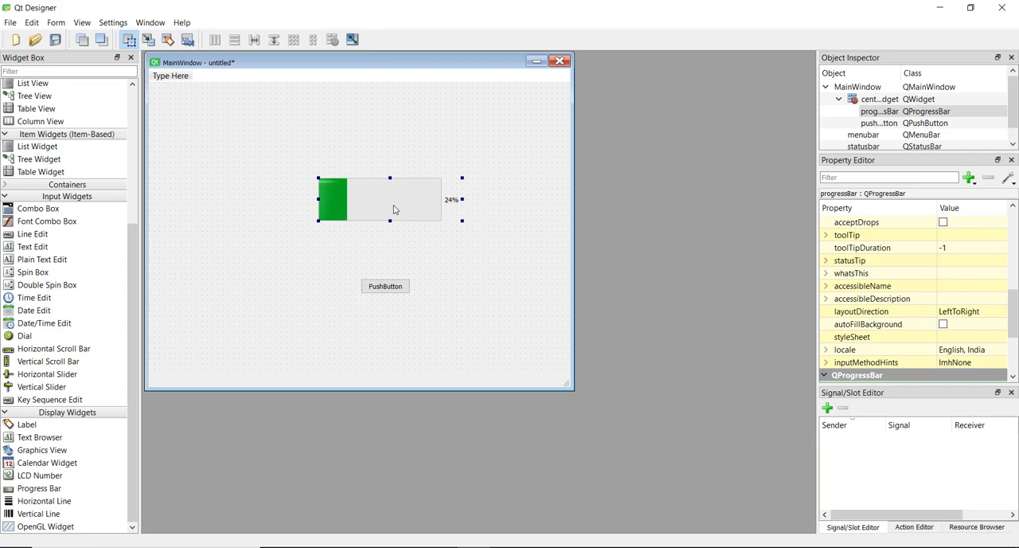
pyautogui.click(386, 286)
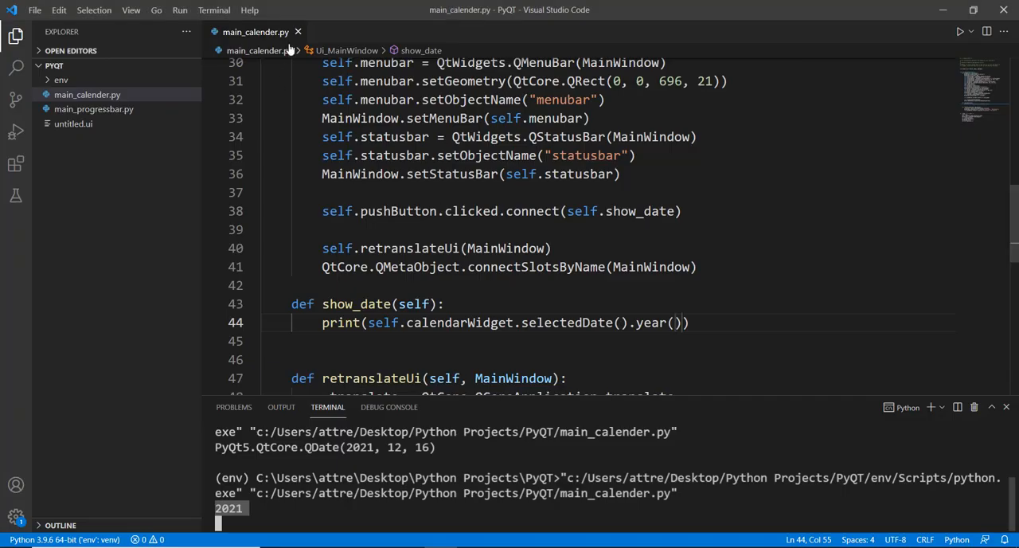
# Step: Review main_progressbar.py's generated pushButton creation and geometry lines
pyautogui.click(94, 109)
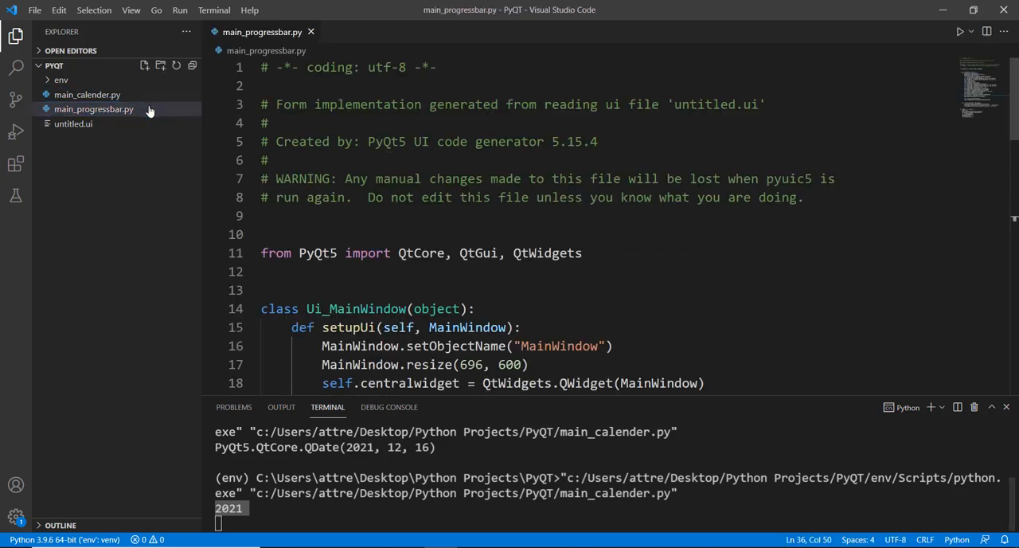
pyautogui.scroll(-3)
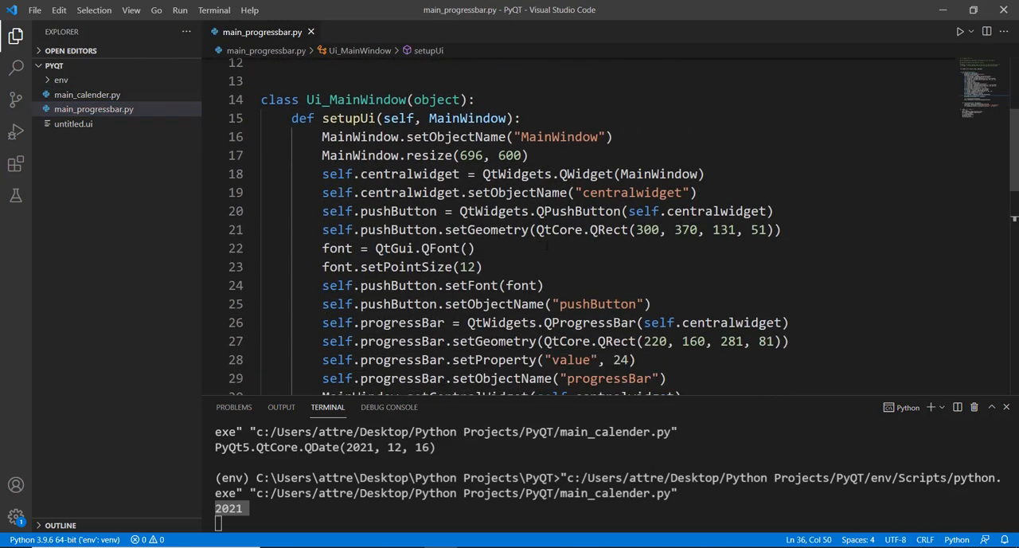
pyautogui.moveTo(322, 211); pyautogui.dragTo(783, 230)
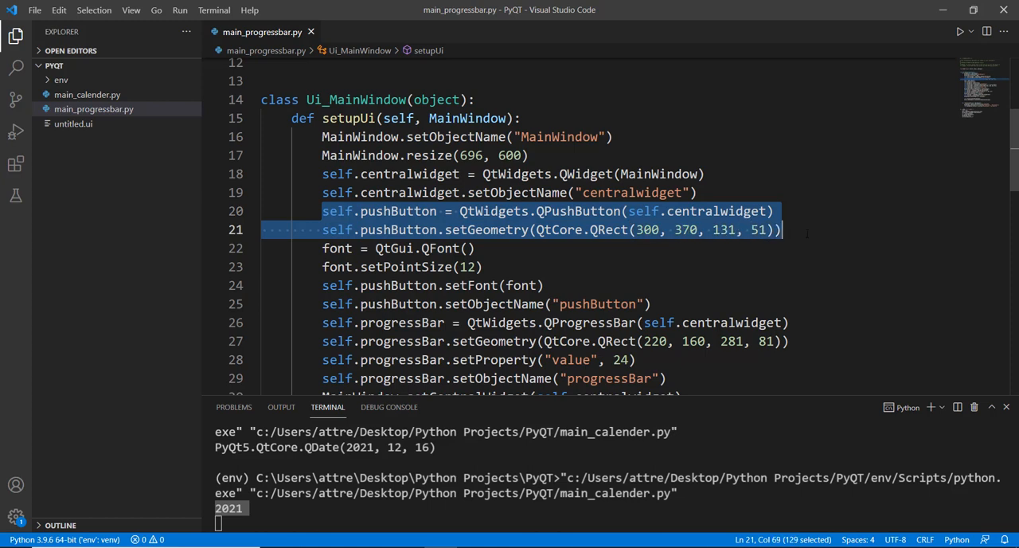
pyautogui.scroll(-3)
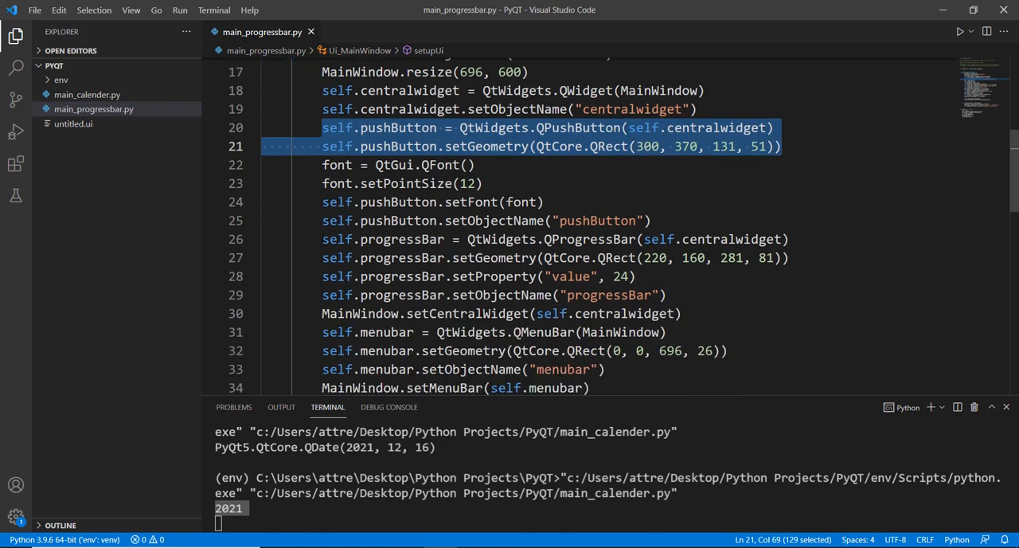
pyautogui.click(452, 239)
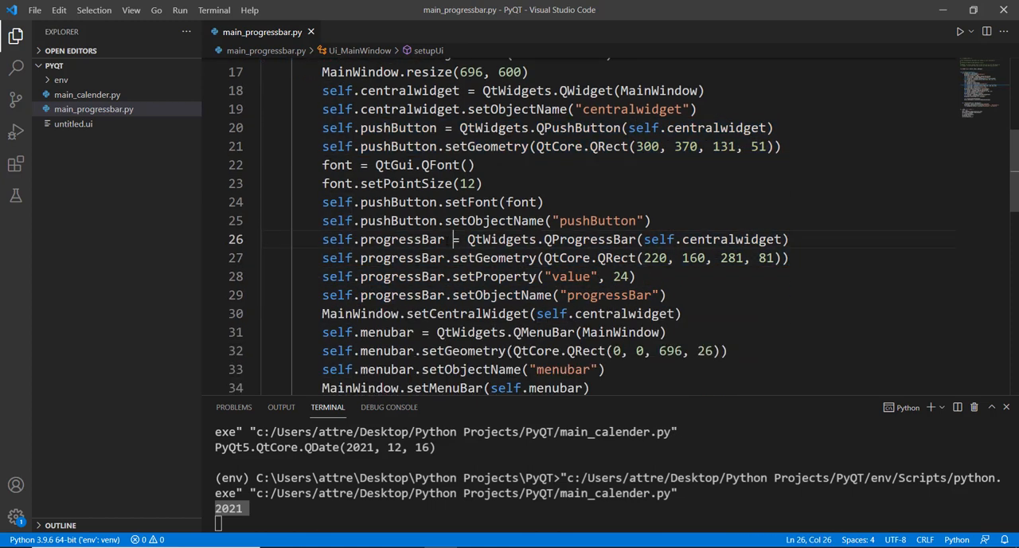
# Step: Note the pushButton name on line 20, then switch to main_calender.py for its connect line
pyautogui.click(434, 128)
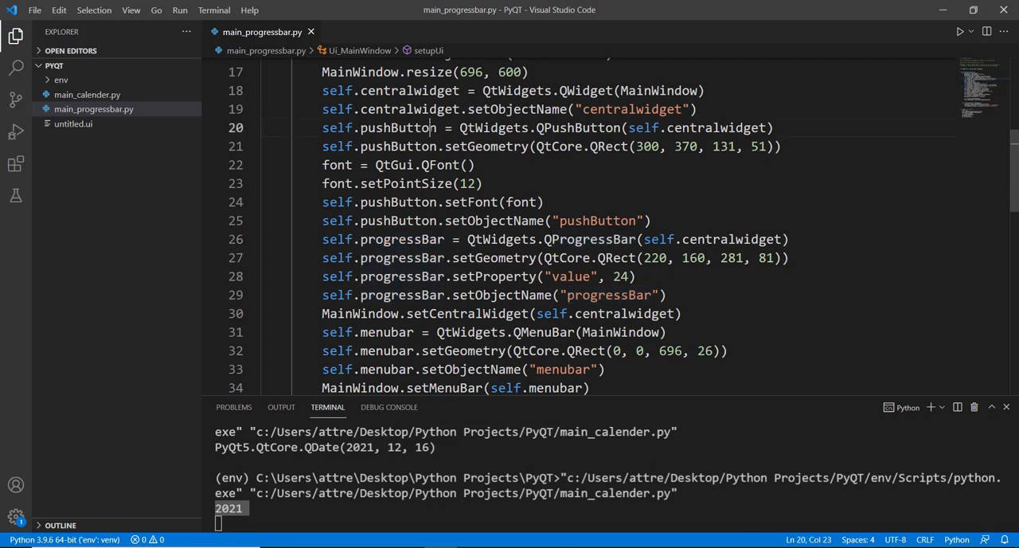
pyautogui.doubleClick(396, 127)
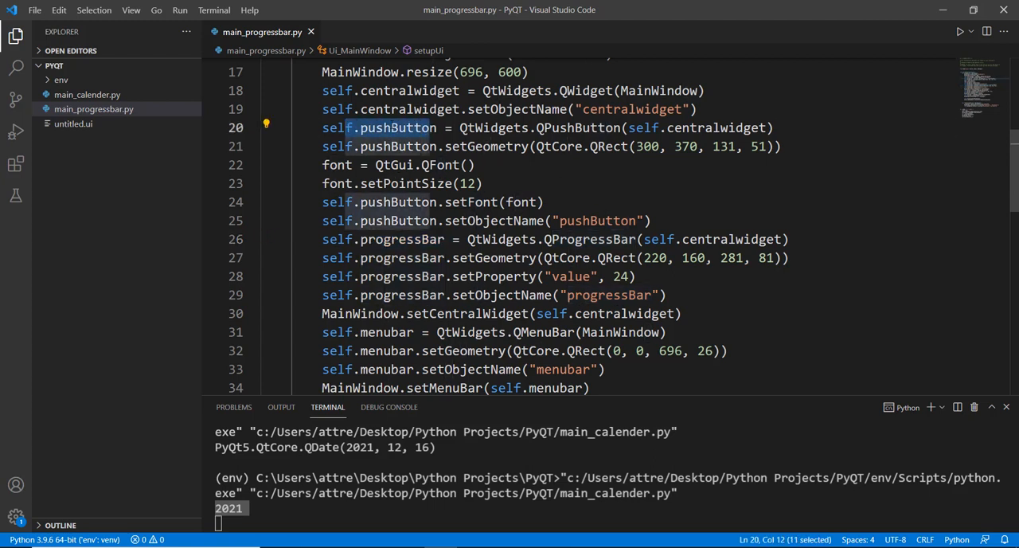
pyautogui.scroll(-3)
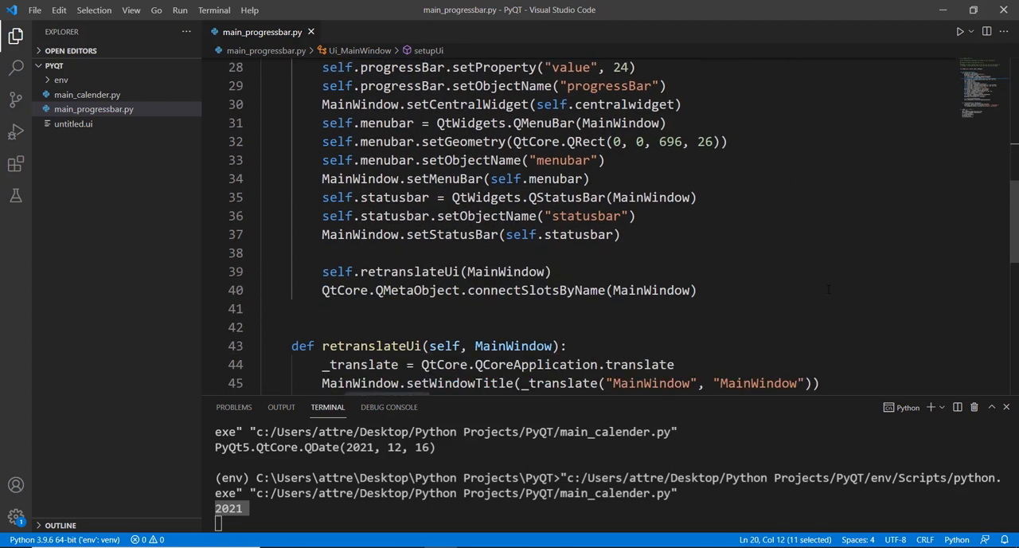
pyautogui.click(87, 93)
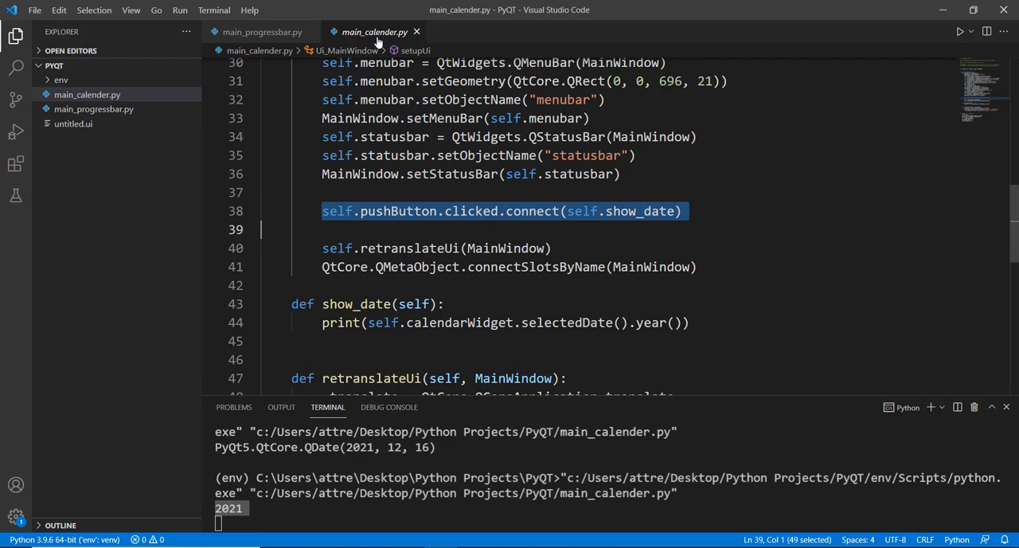
# Step: In main_progressbar.py, change the pasted connect line's handler from show_date to set_value
pyautogui.click(262, 32)
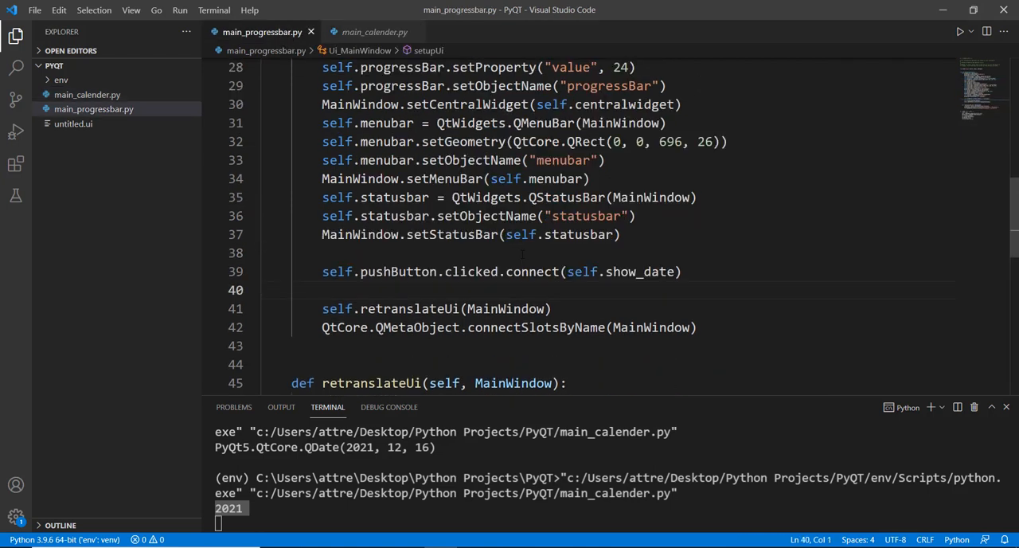
pyautogui.doubleClick(640, 272)
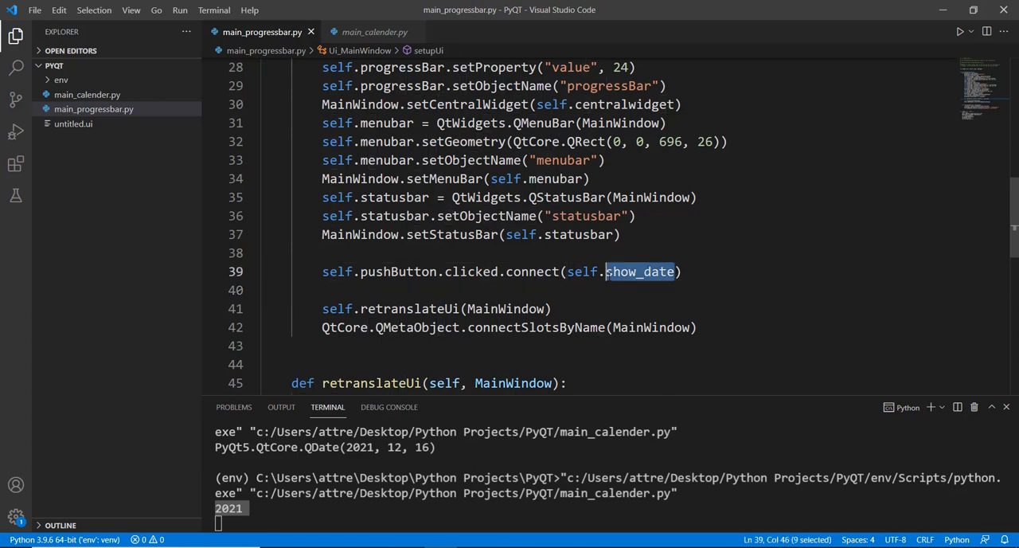
pyautogui.write('set_')
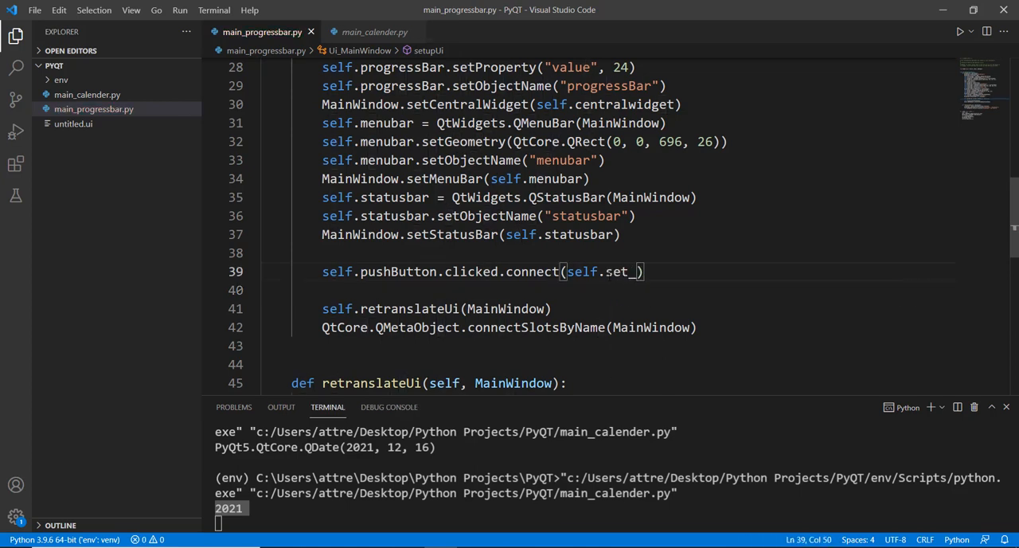
pyautogui.write('value')
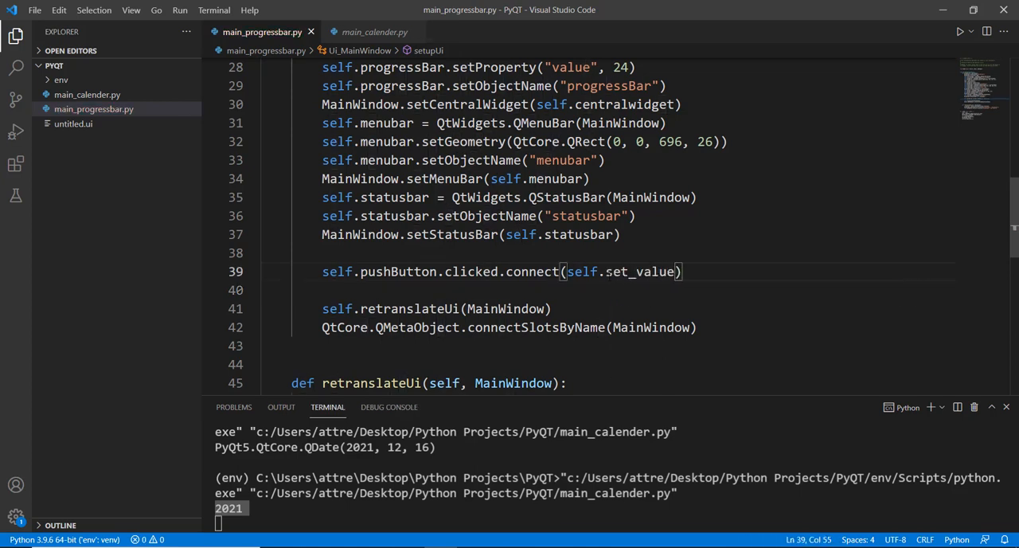
pyautogui.scroll(-3)
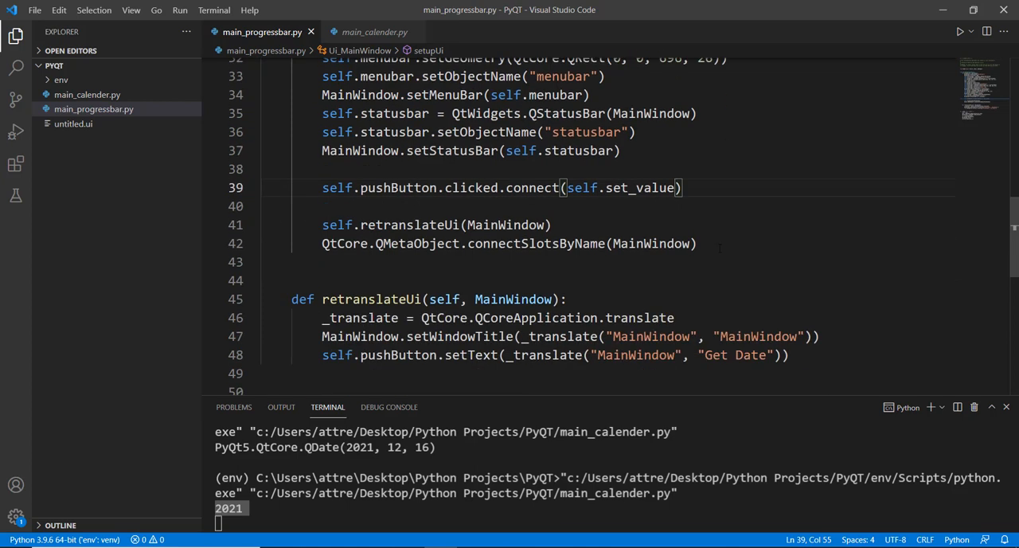
# Step: Define def set_value(self): below the connect calls
pyautogui.write('de')
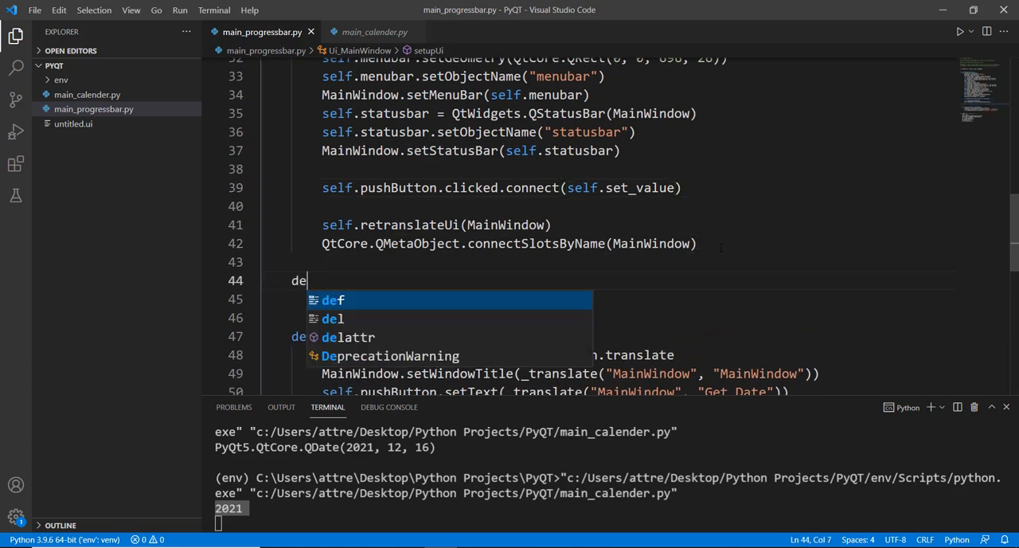
pyautogui.write('f set_')
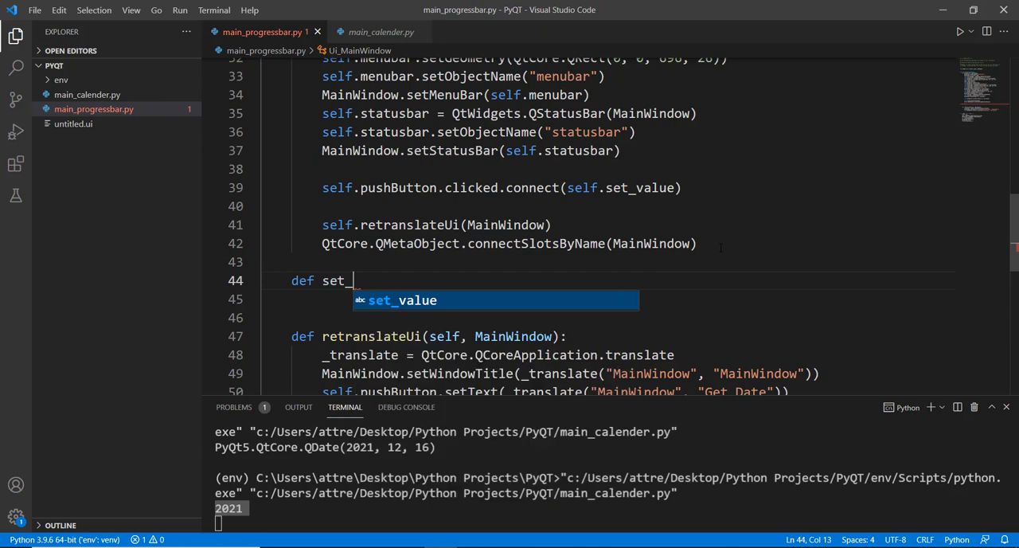
pyautogui.write('value')
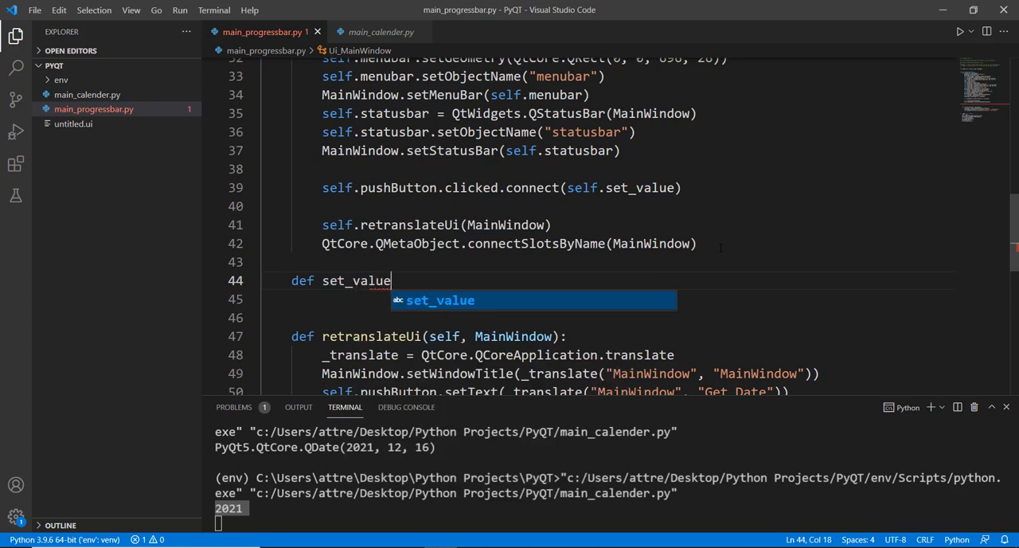
pyautogui.write('(self):')
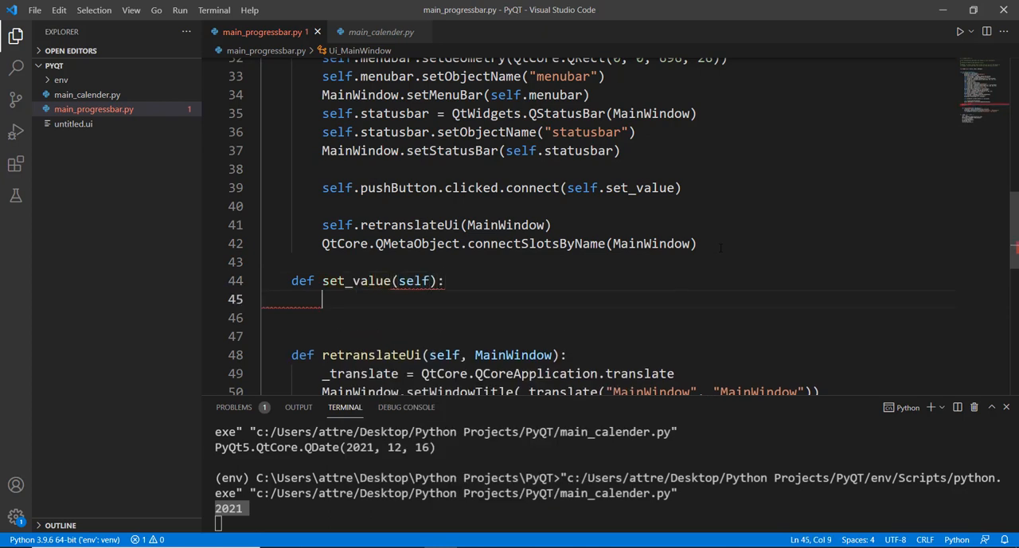
# Step: Body: self.progressBar.setValue(60), replacing the autocompleted placeholder argument with 60
pyautogui.write('pr')
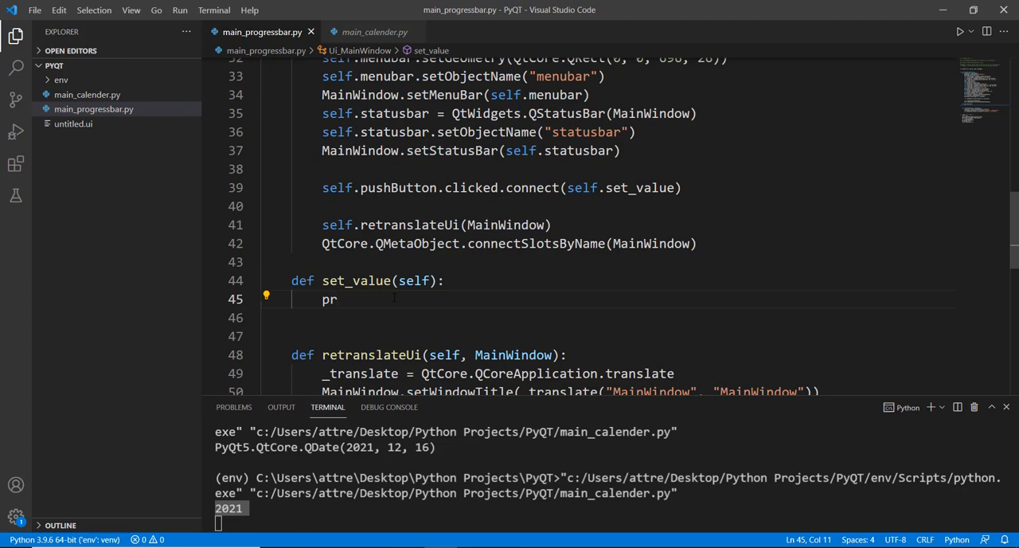
pyautogui.write('self.')
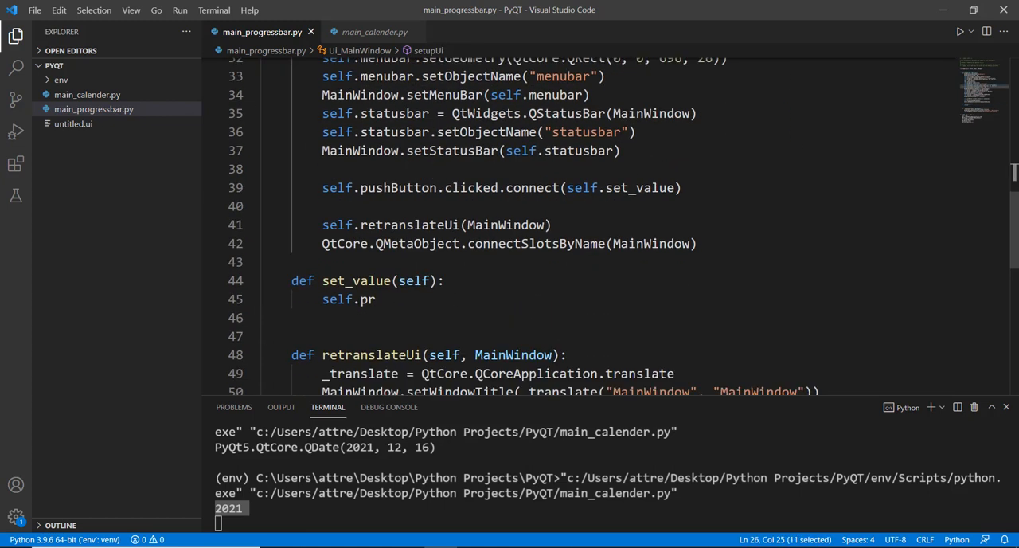
pyautogui.write('ogressBar')
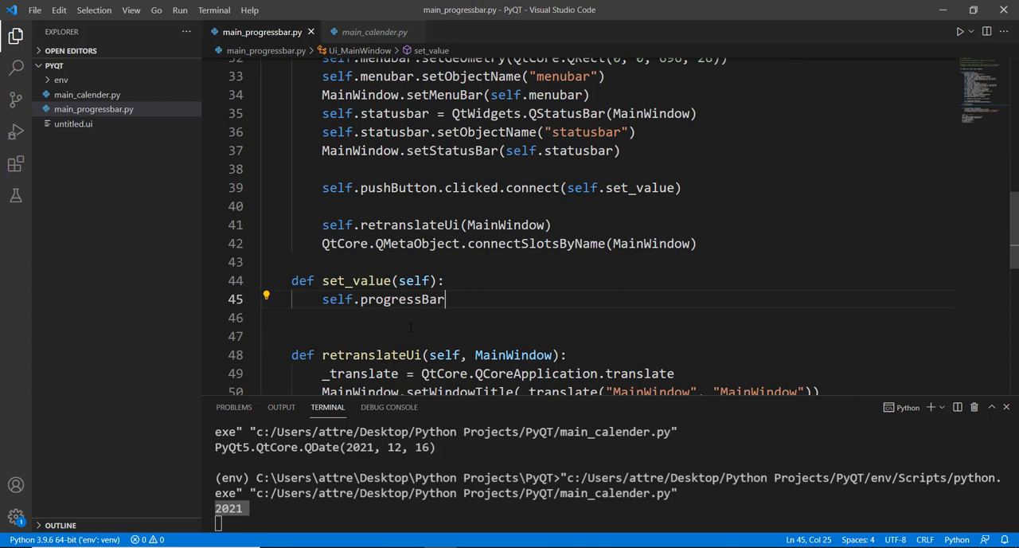
pyautogui.write('.set')
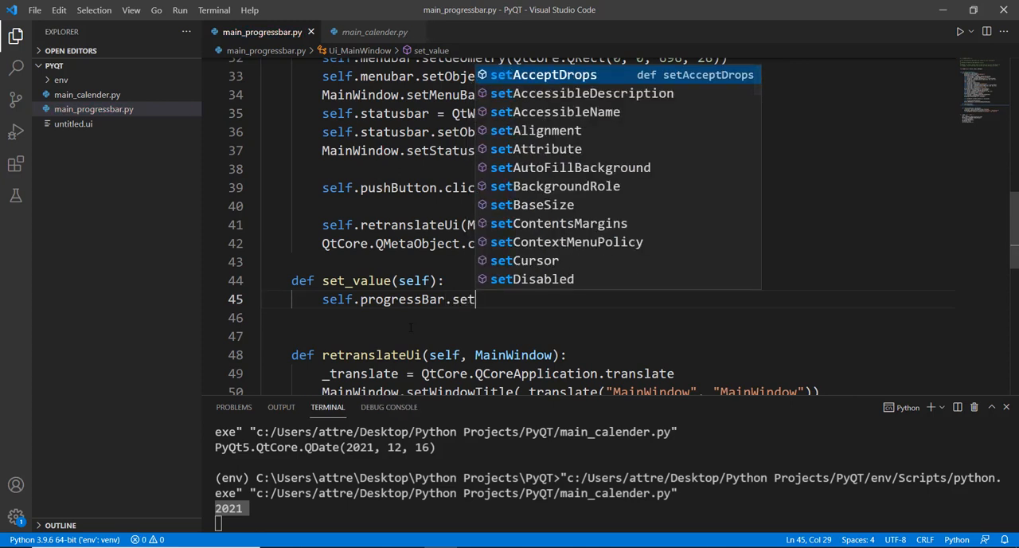
pyautogui.write('Value(value')
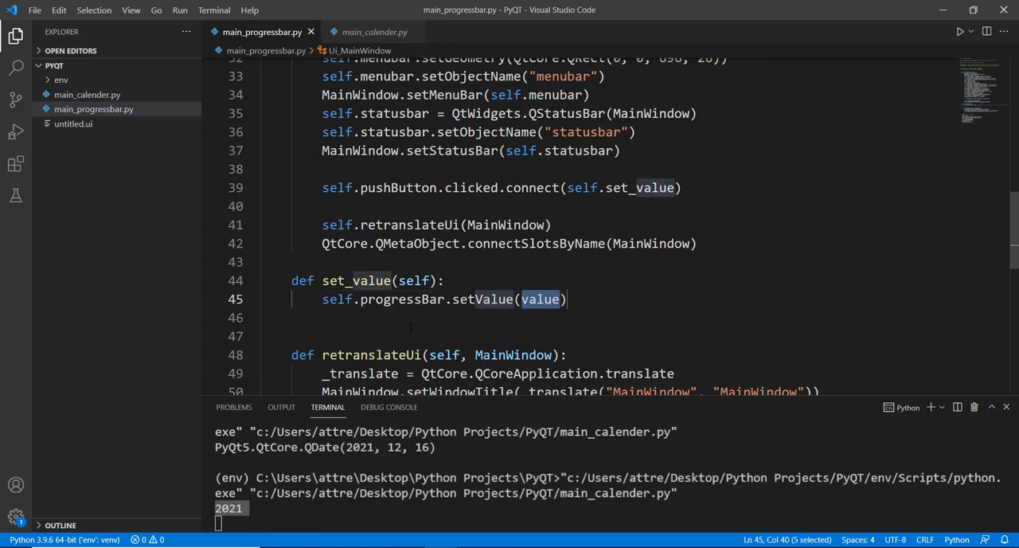
pyautogui.press('Delete')
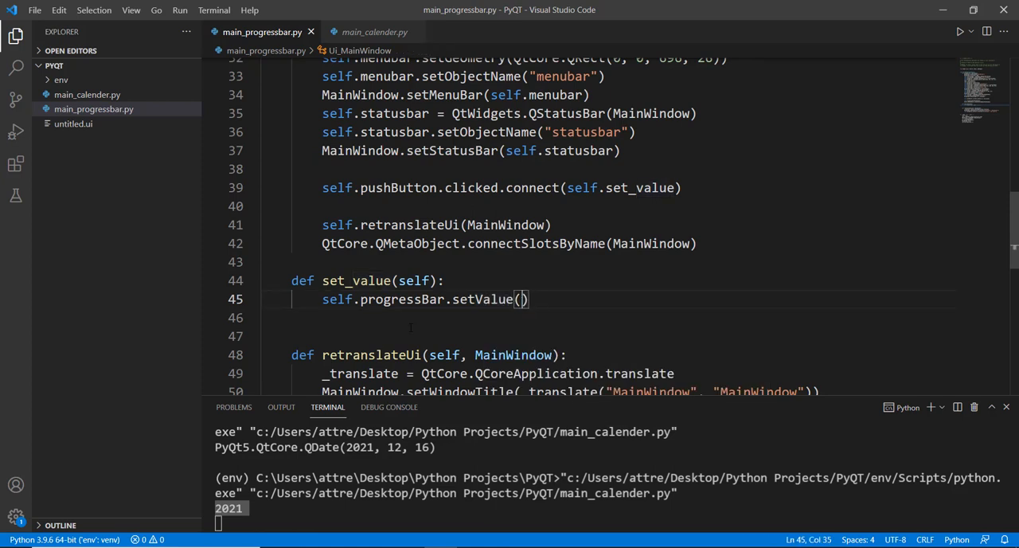
pyautogui.write('60')
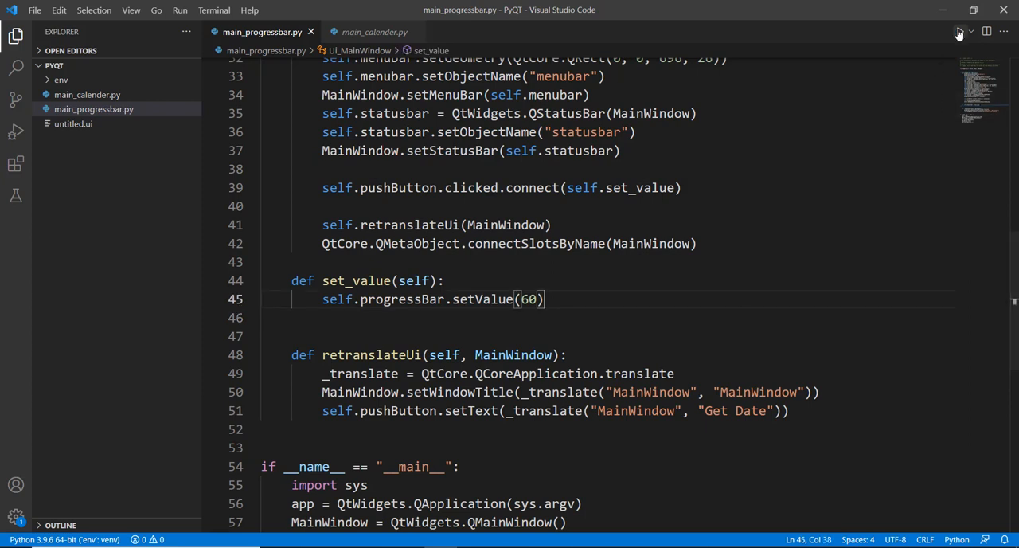
# Step: Run main_progressbar.py so the window shows the bar at 24% above Get Date
pyautogui.click(960, 32)
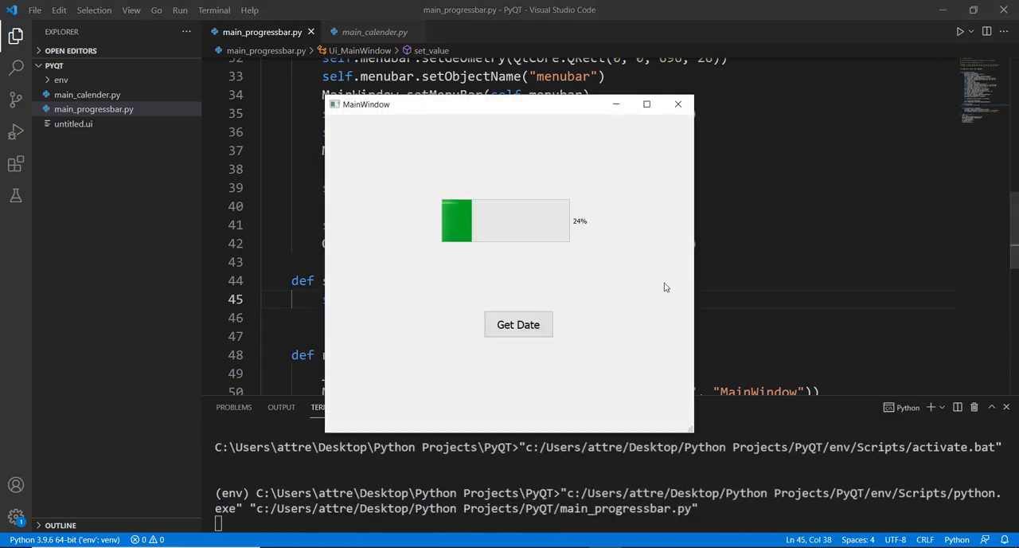
pyautogui.moveTo(498, 367)
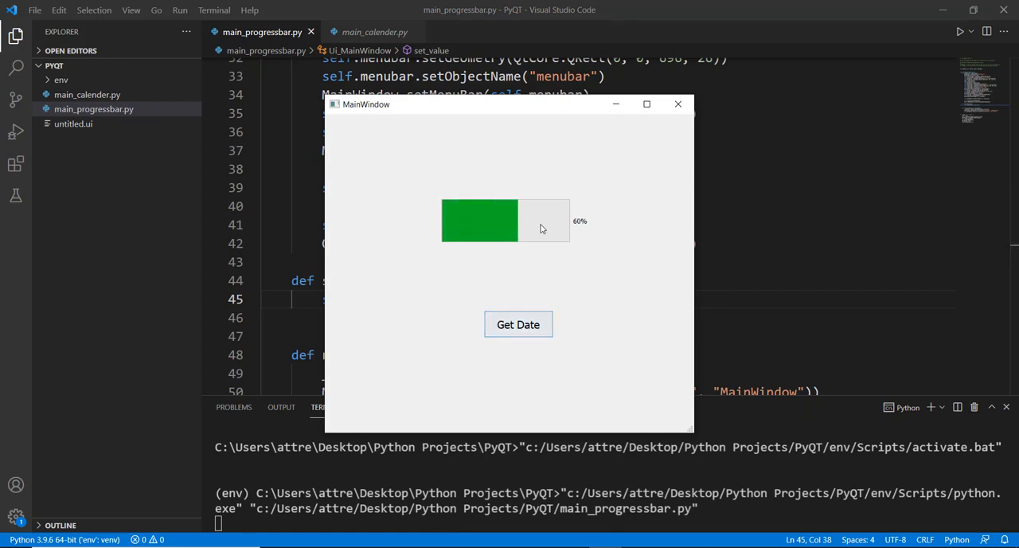
pyautogui.moveTo(585, 231)
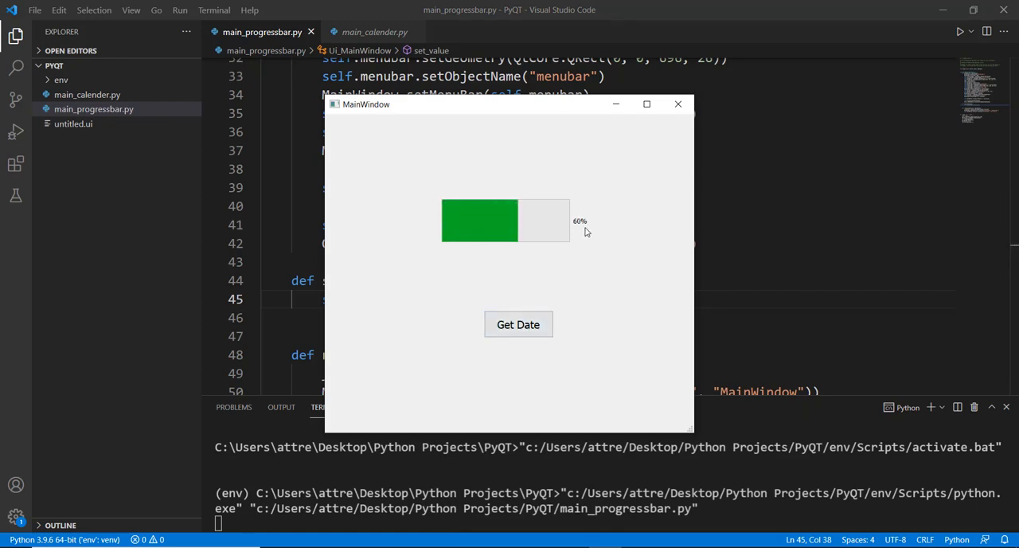
pyautogui.moveTo(593, 275)
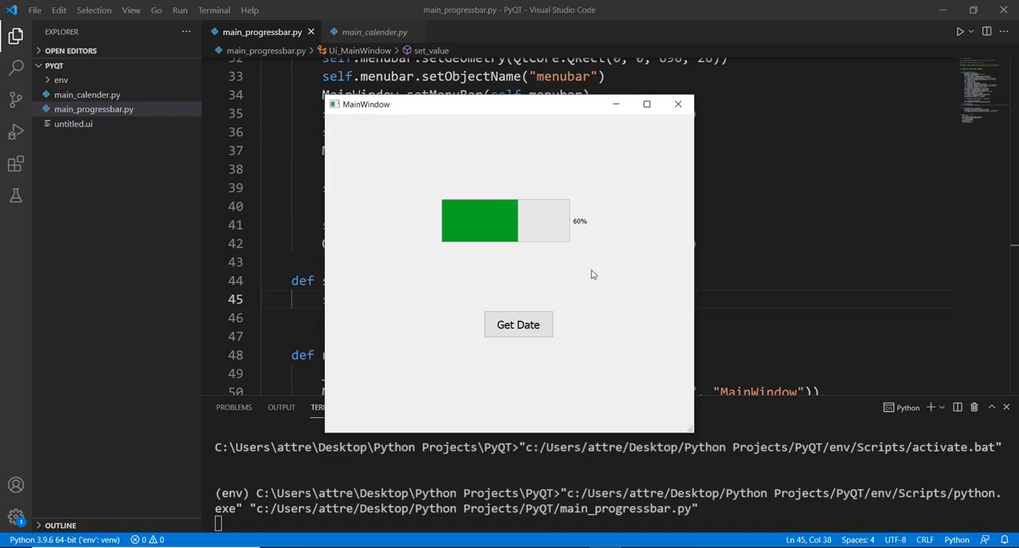